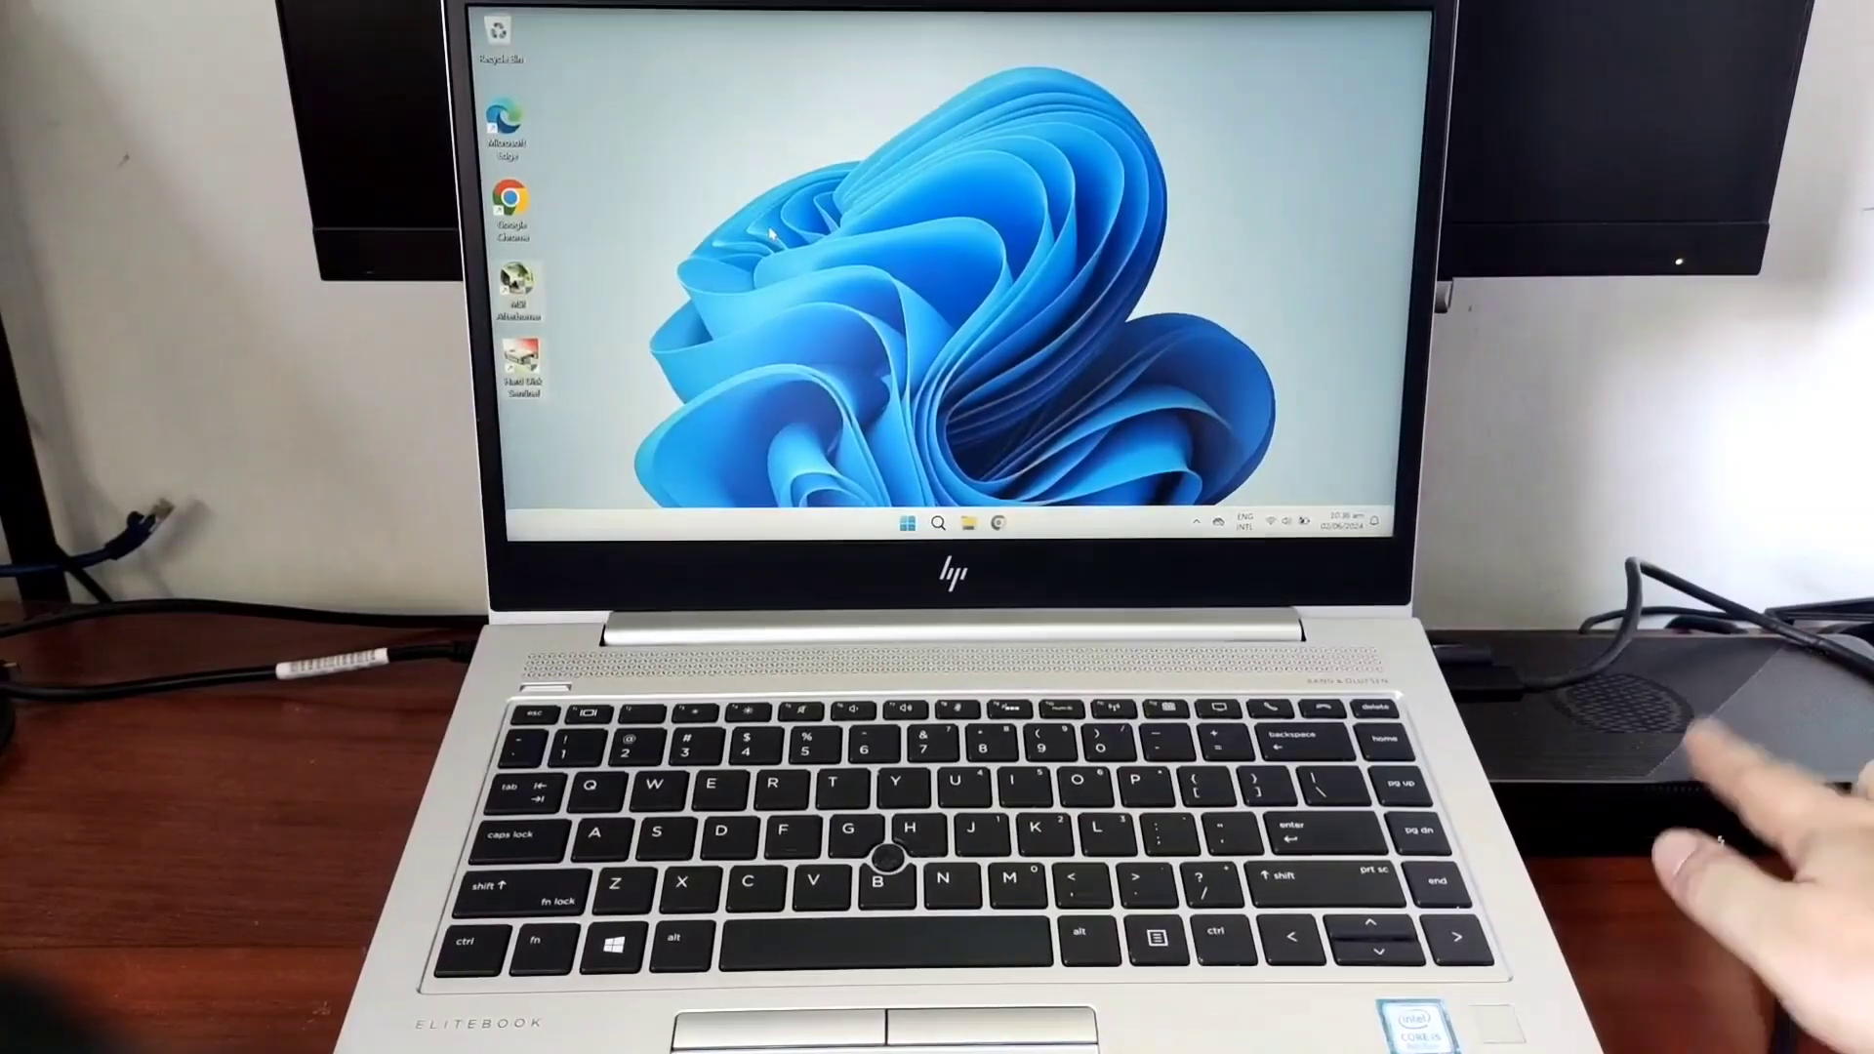
Launch Device Manager from a 'device Manager' search
right_click(944, 322)
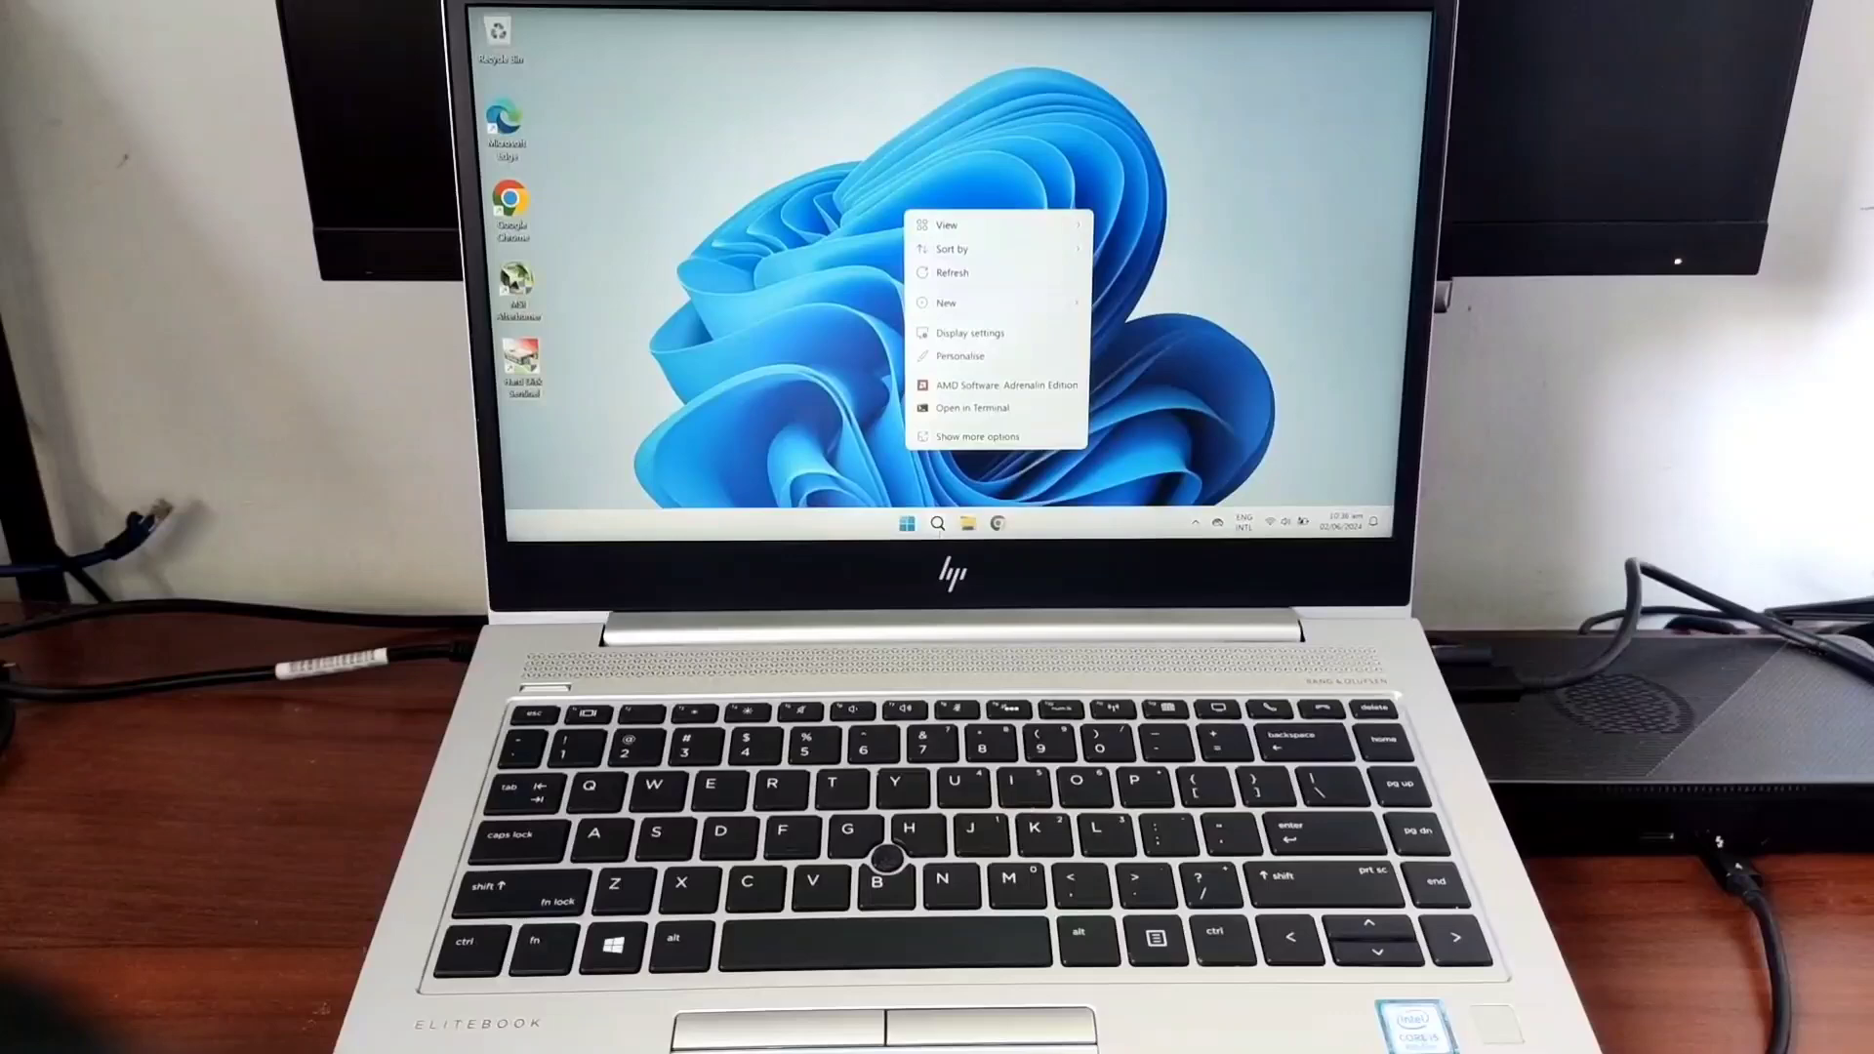
type("device Manager")
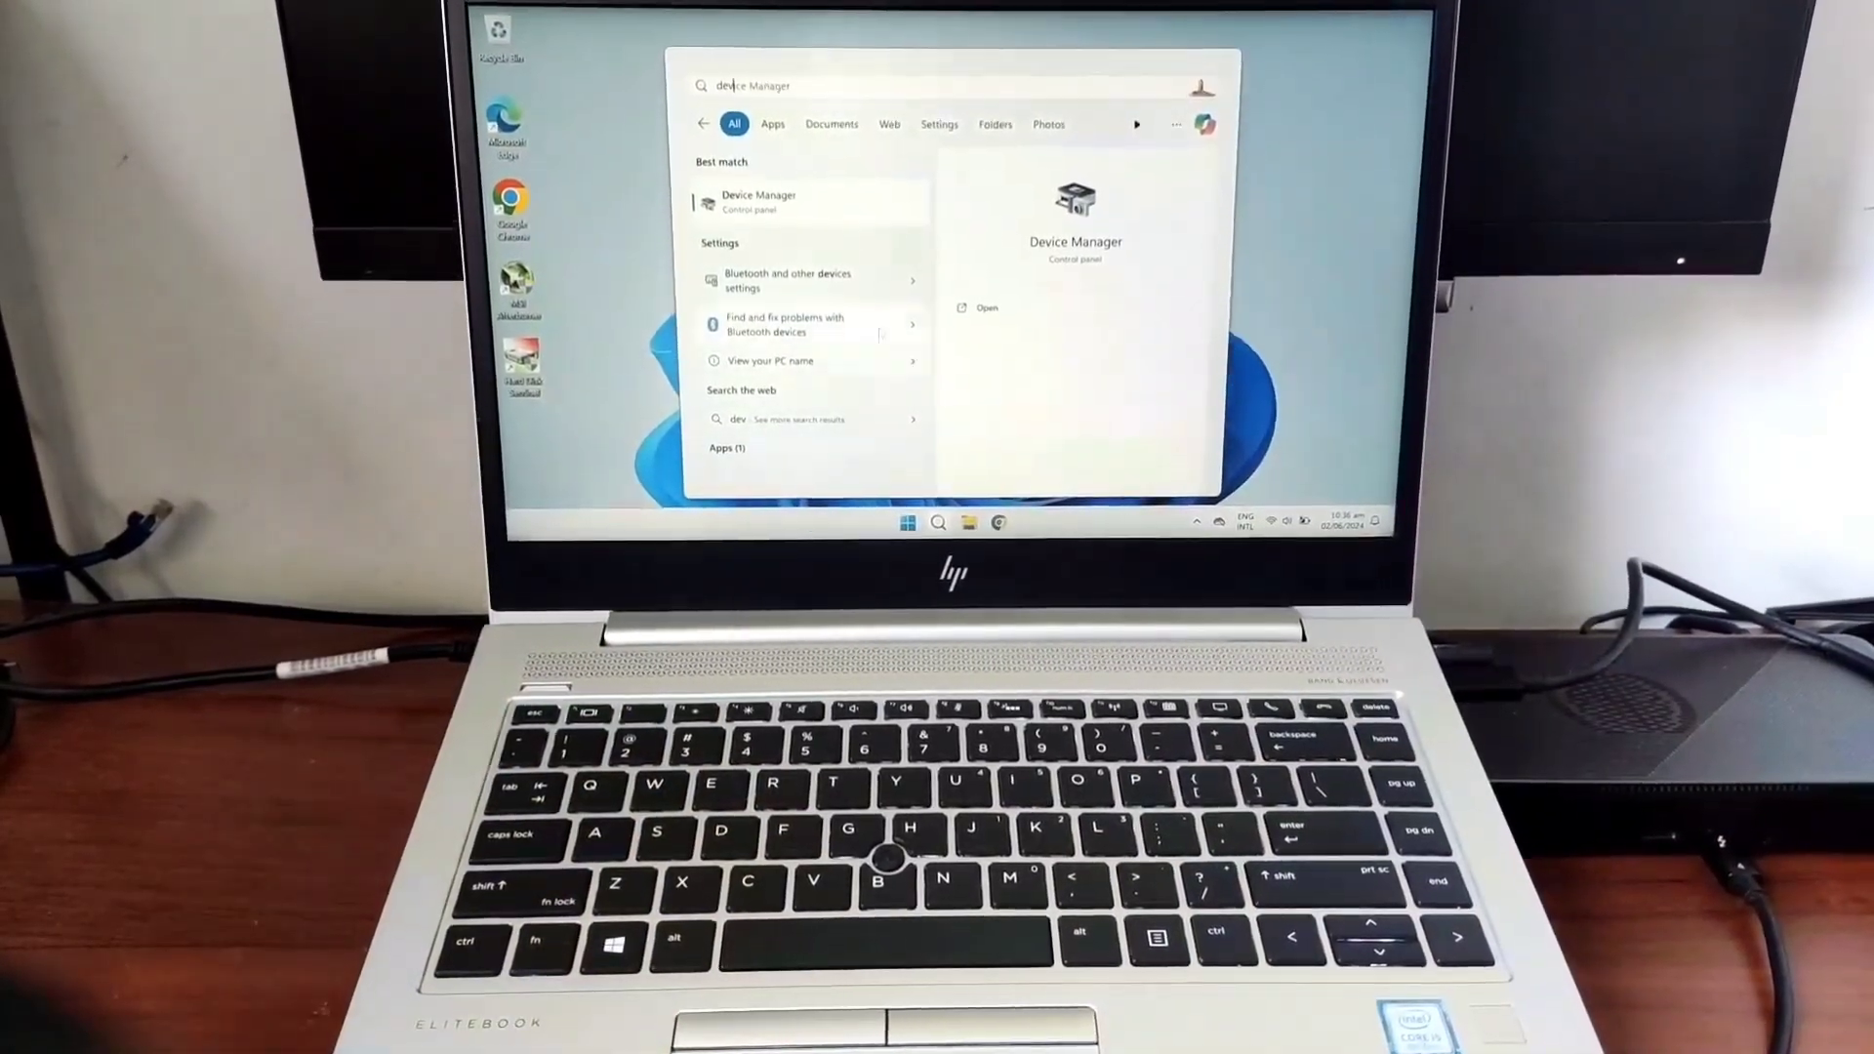
left_click(760, 199)
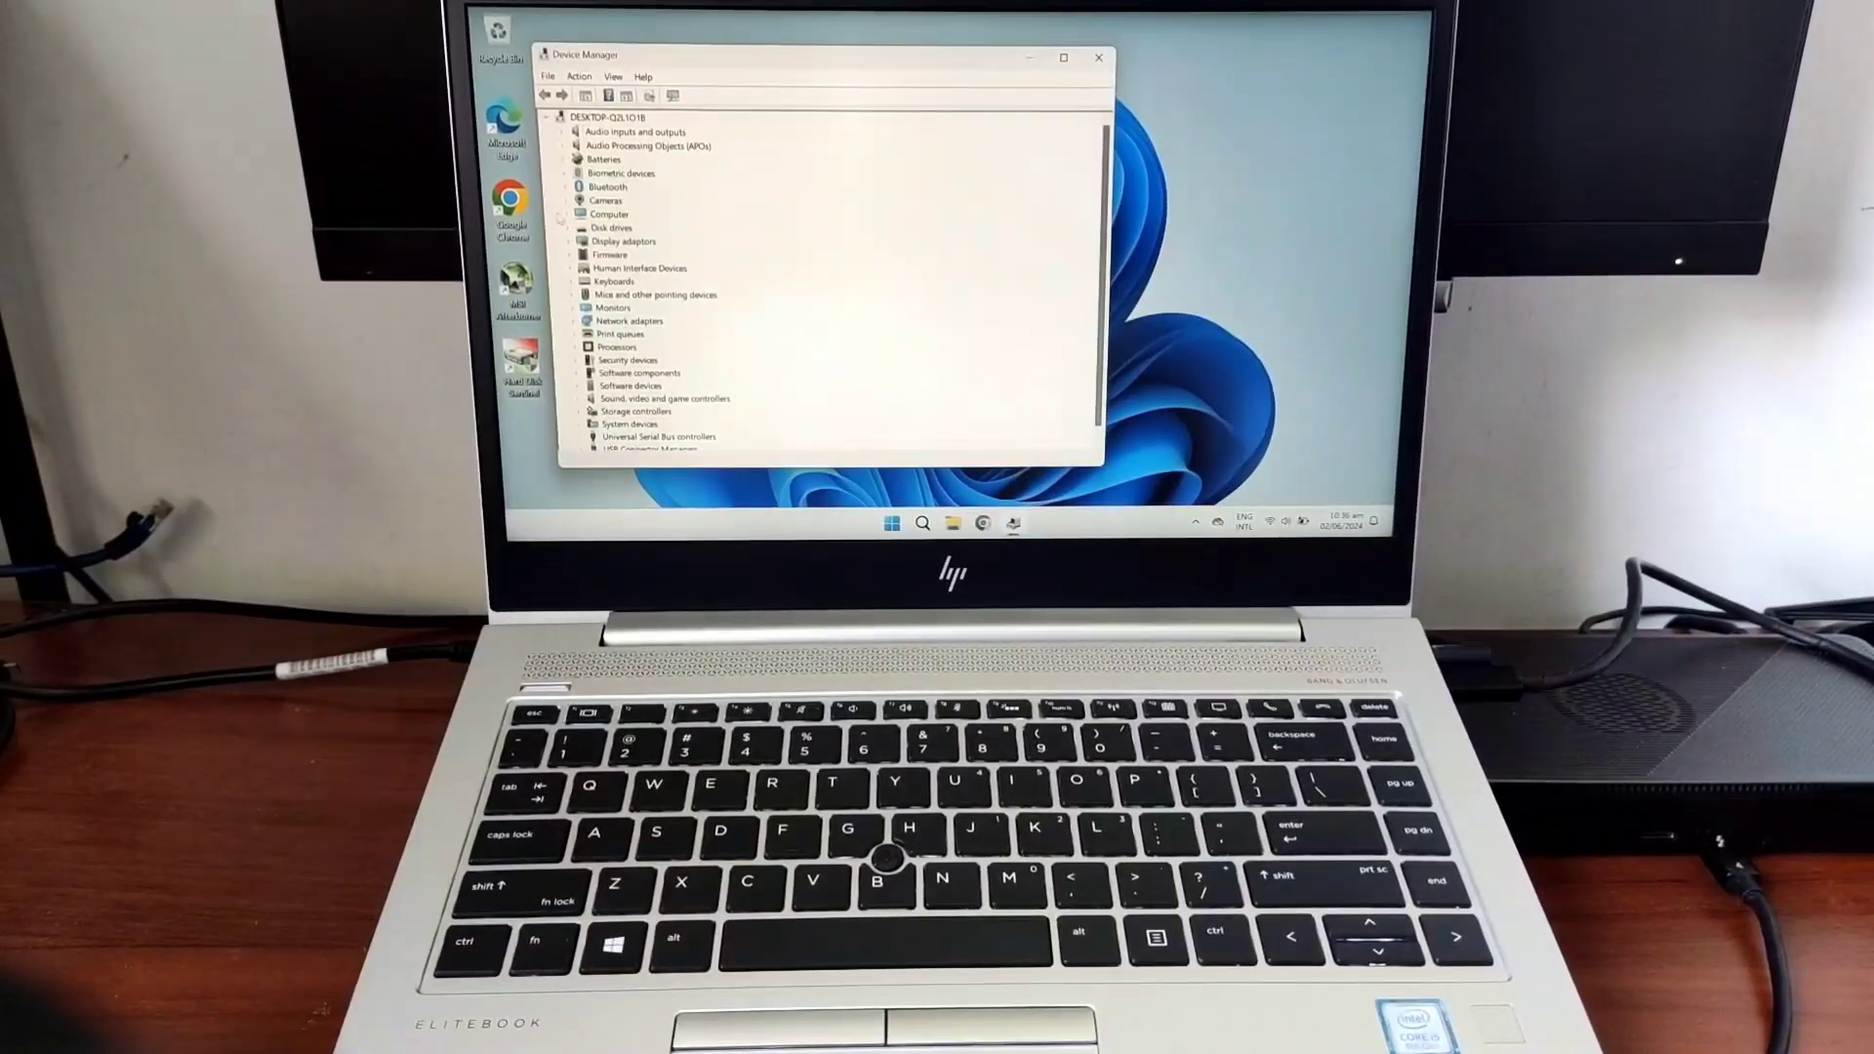
Expand Display adapters and inspect the AMD Radeon RX 7600M XT entry's options
left_click(578, 242)
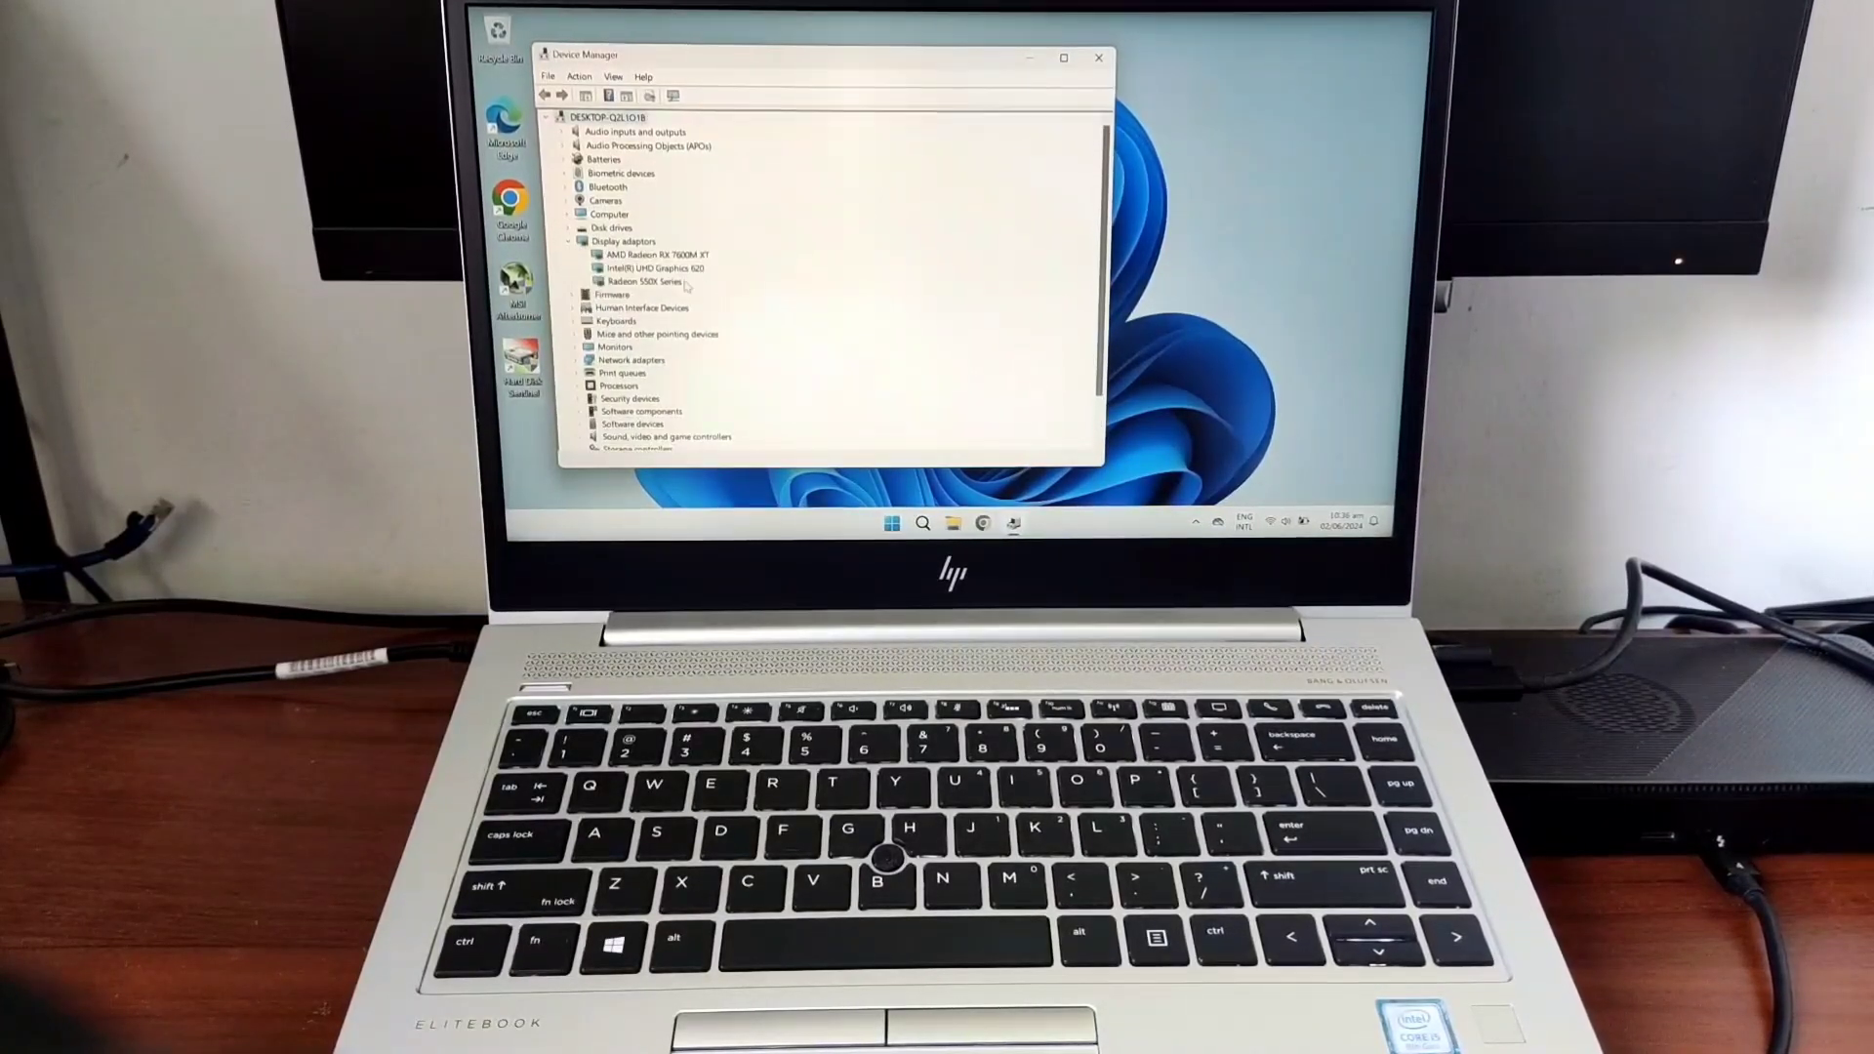
left_click(655, 253)
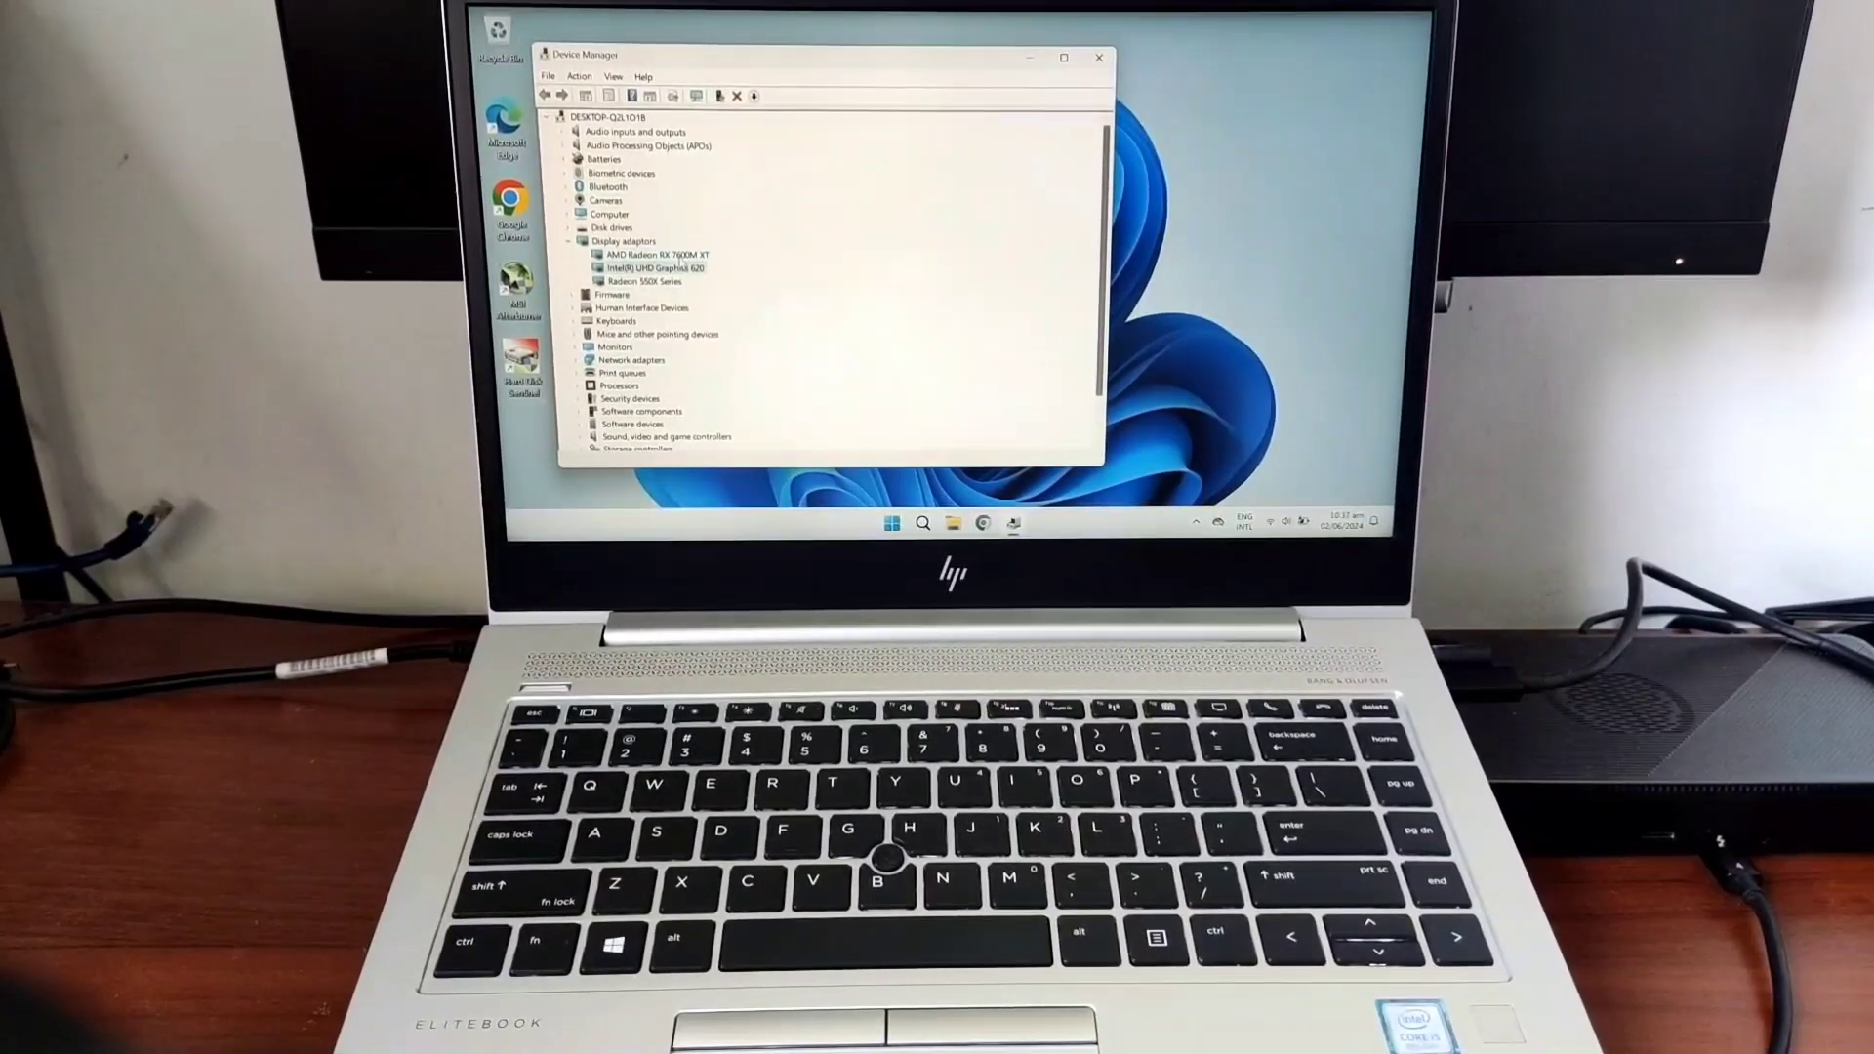
right_click(656, 254)
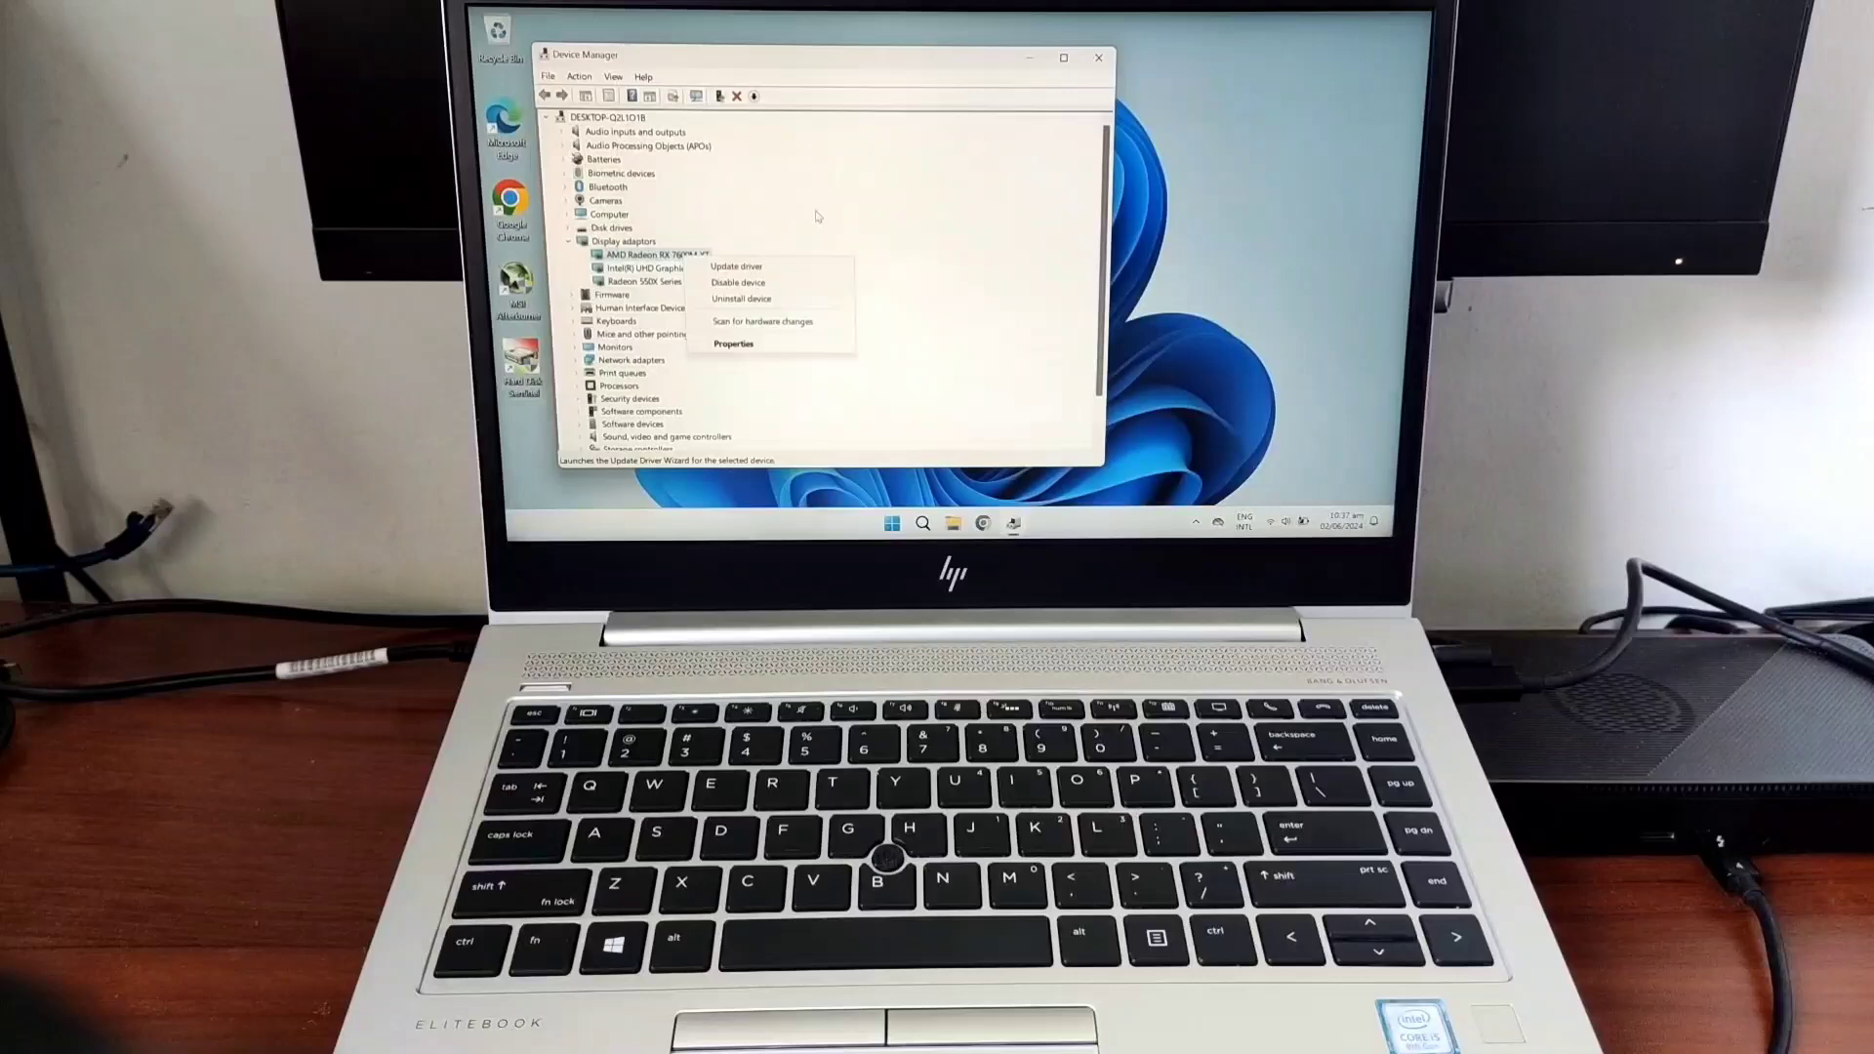
left_click(978, 302)
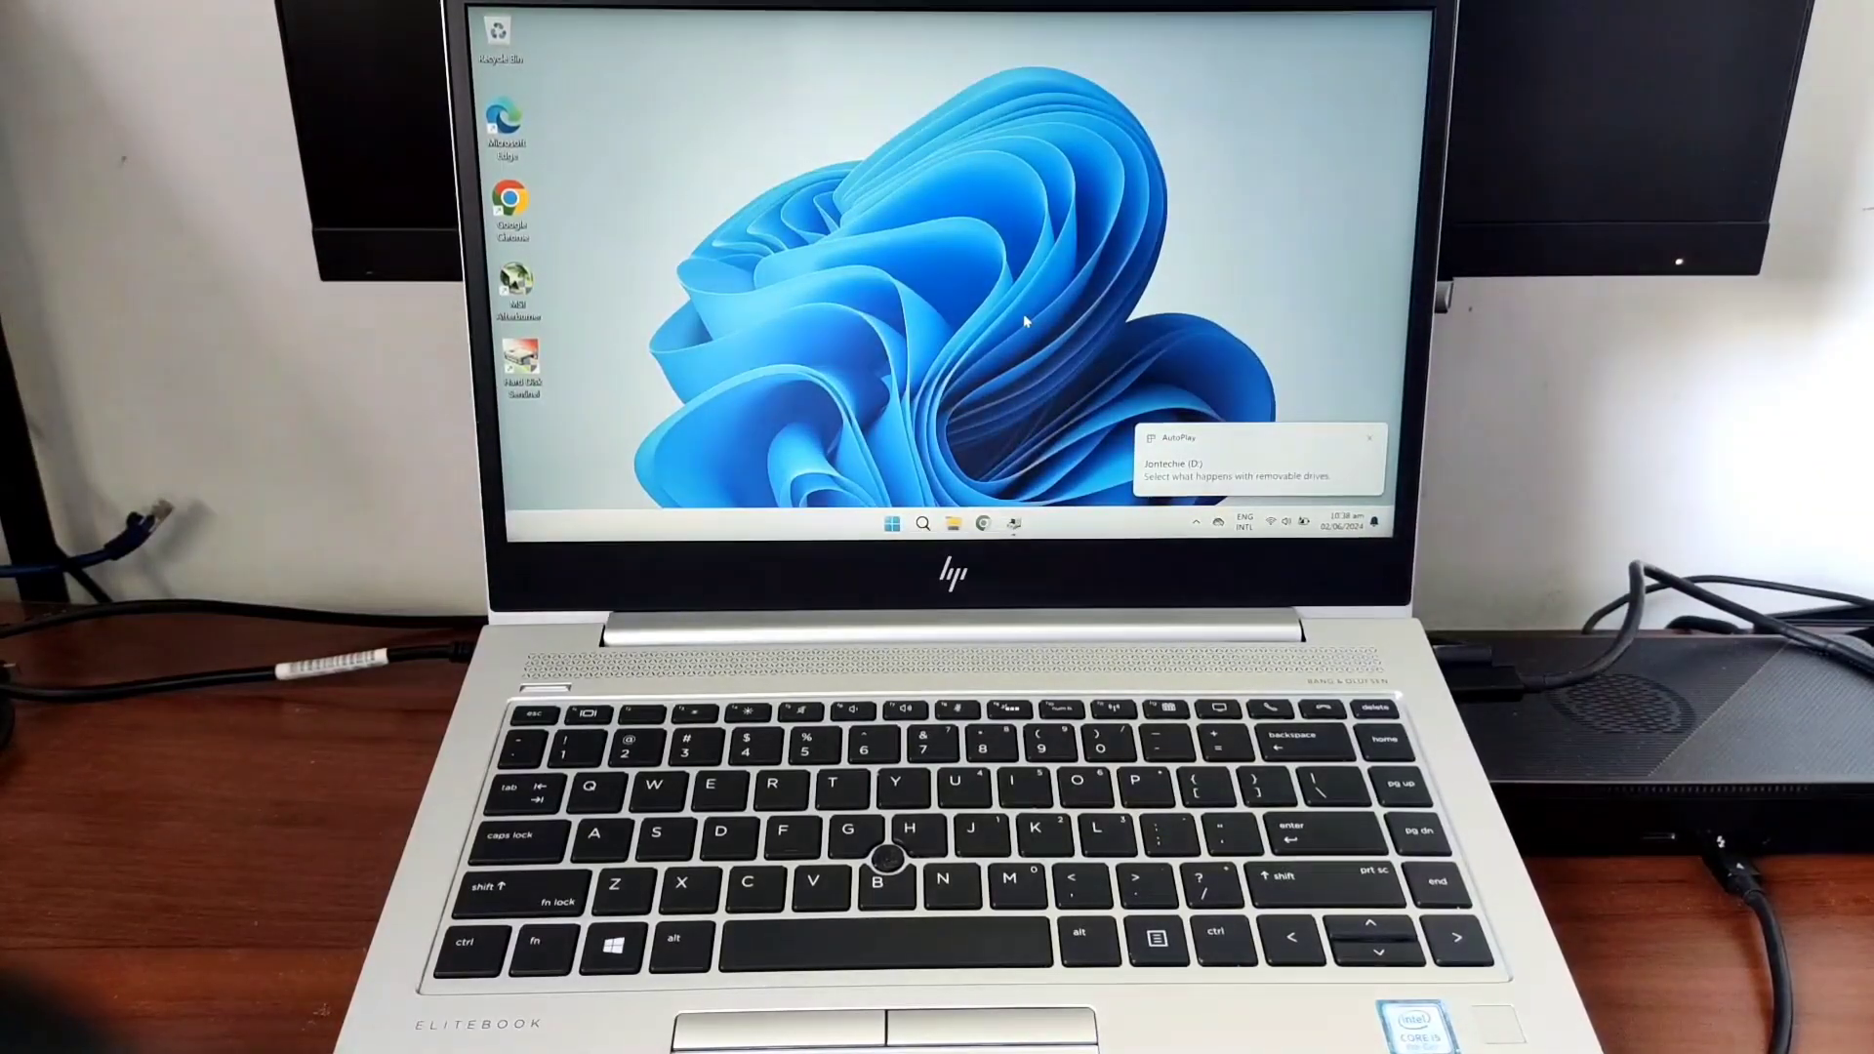
View the new Jontechie (D:) drive's files and enter the Game files folder
left_click(1255, 460)
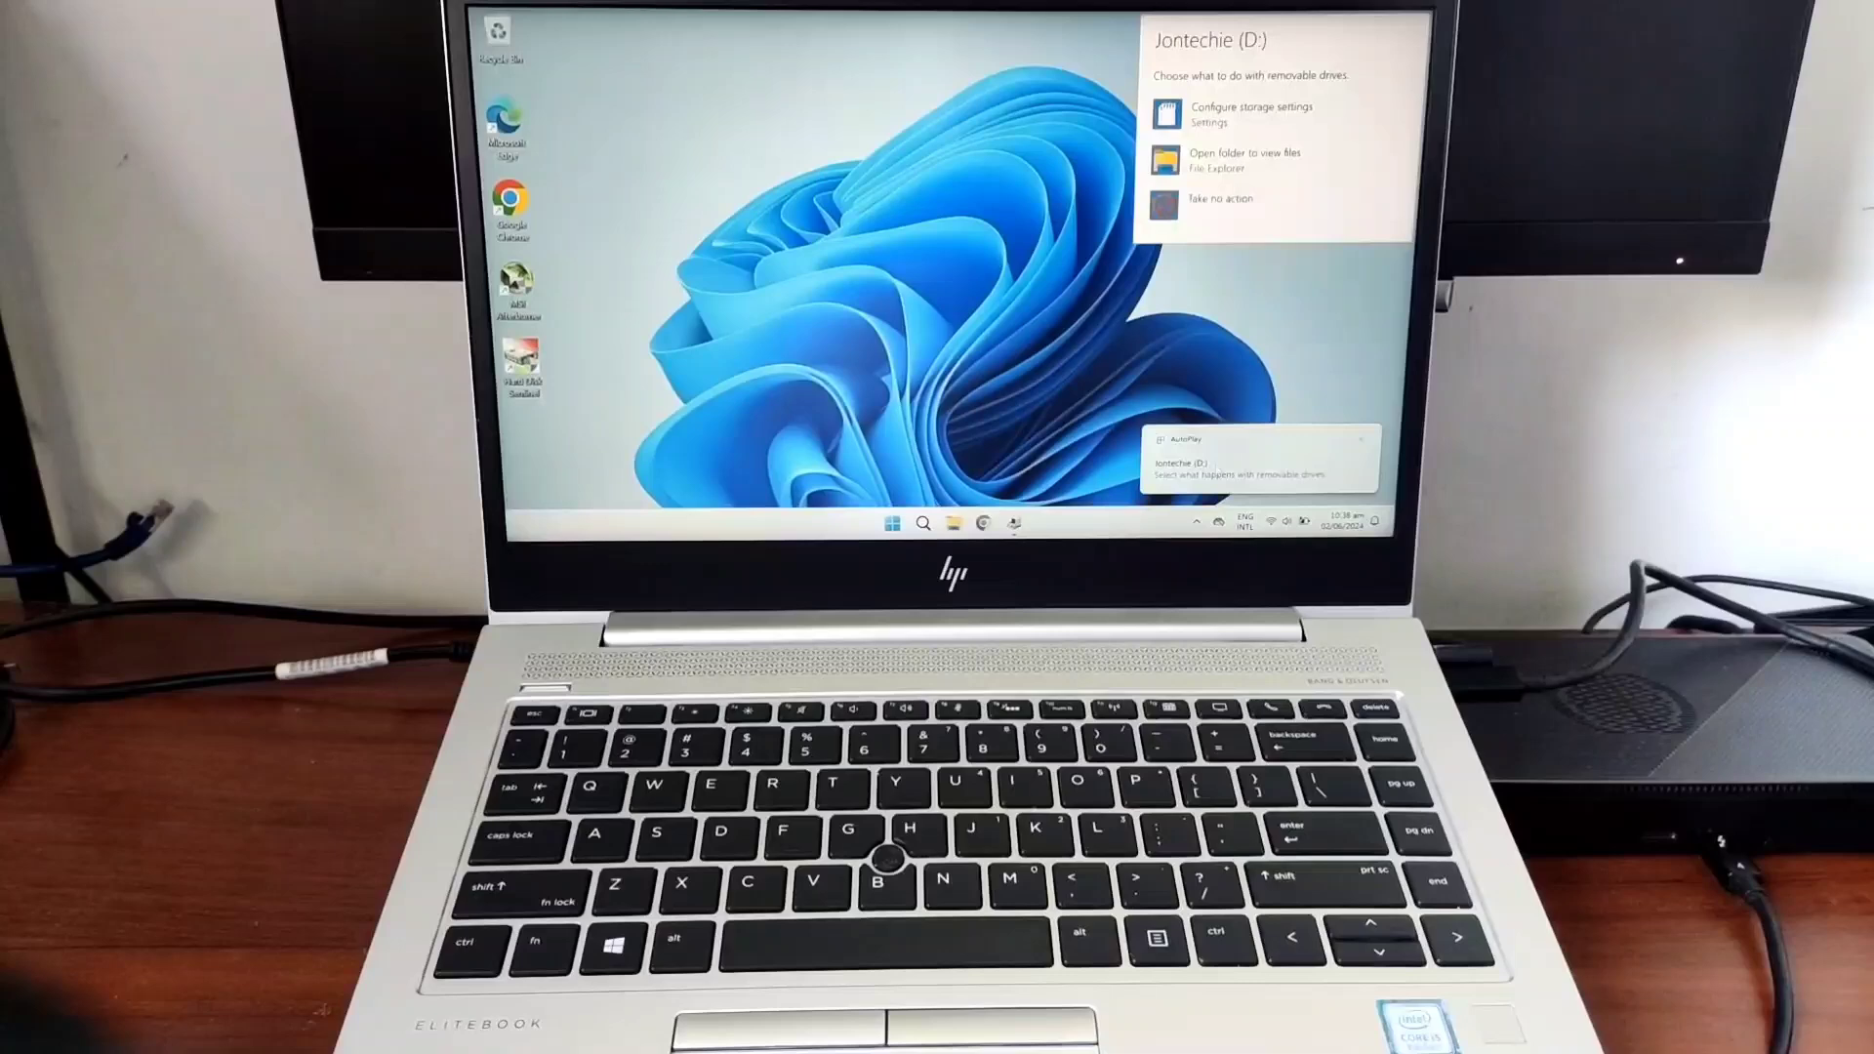
left_click(1243, 156)
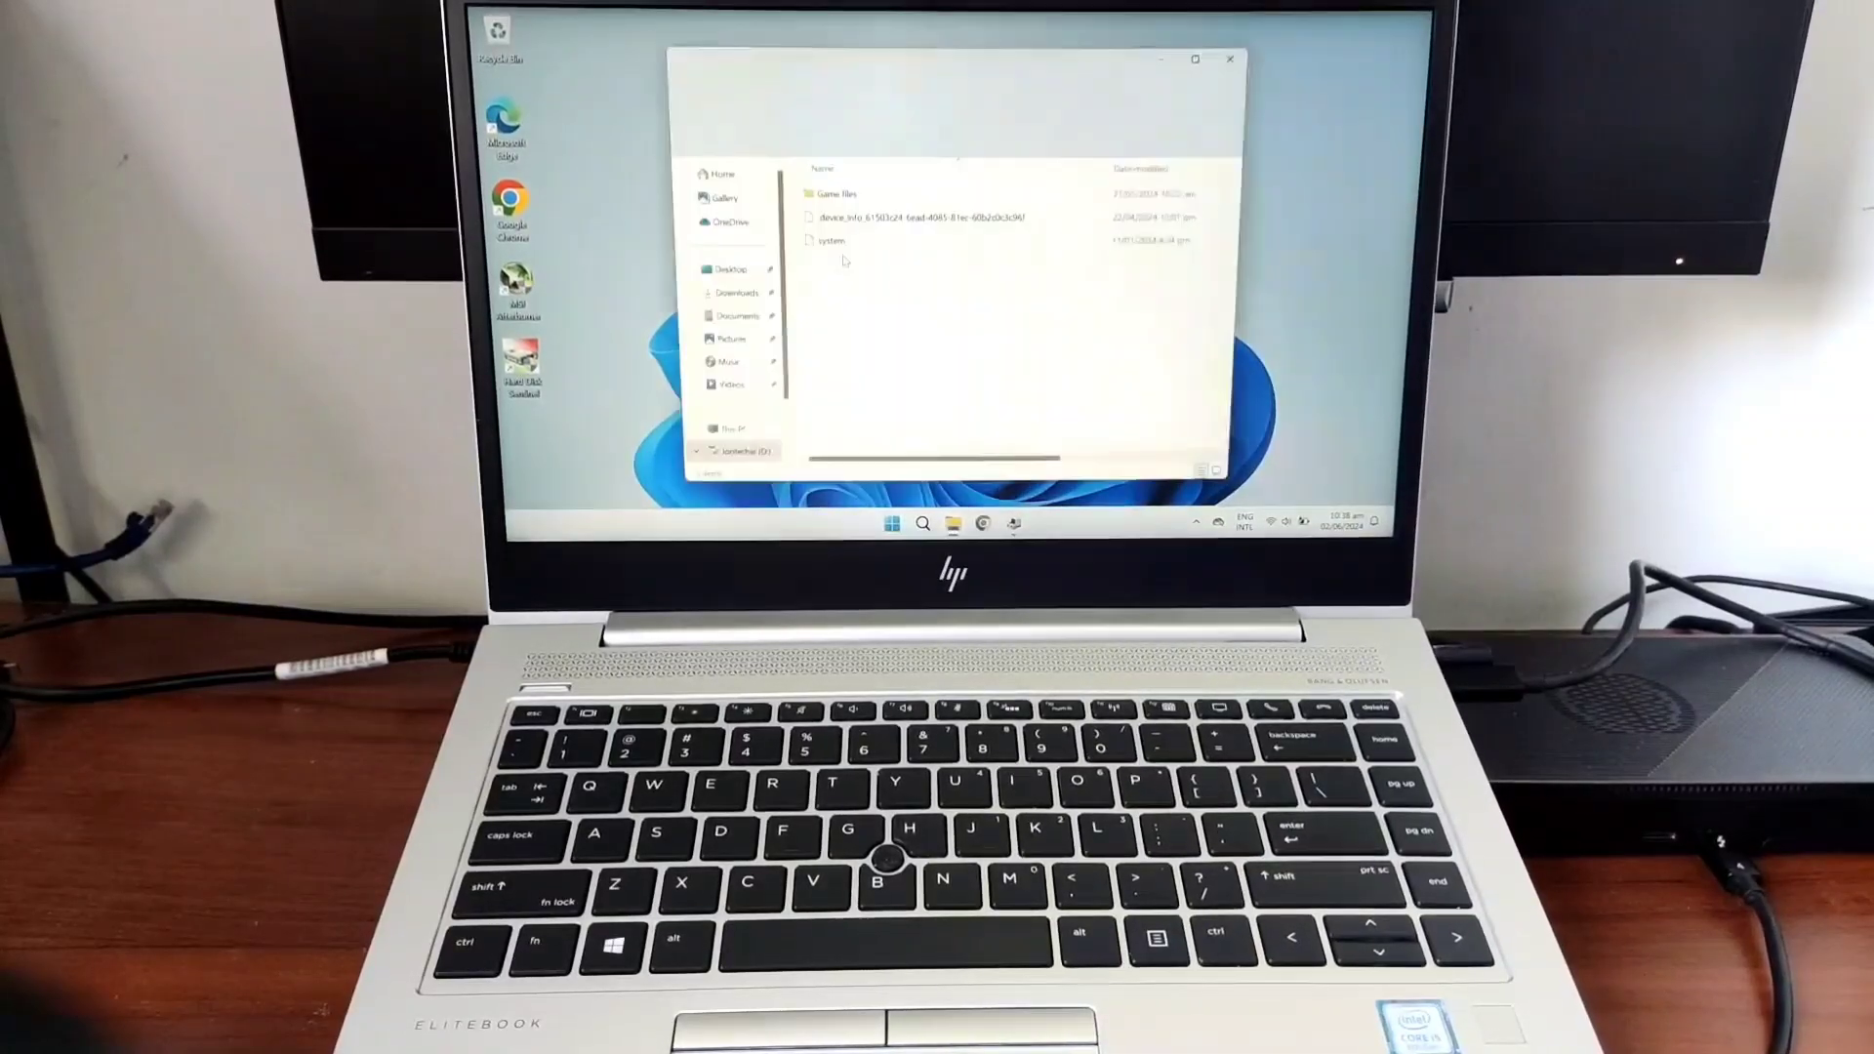
double_click(833, 193)
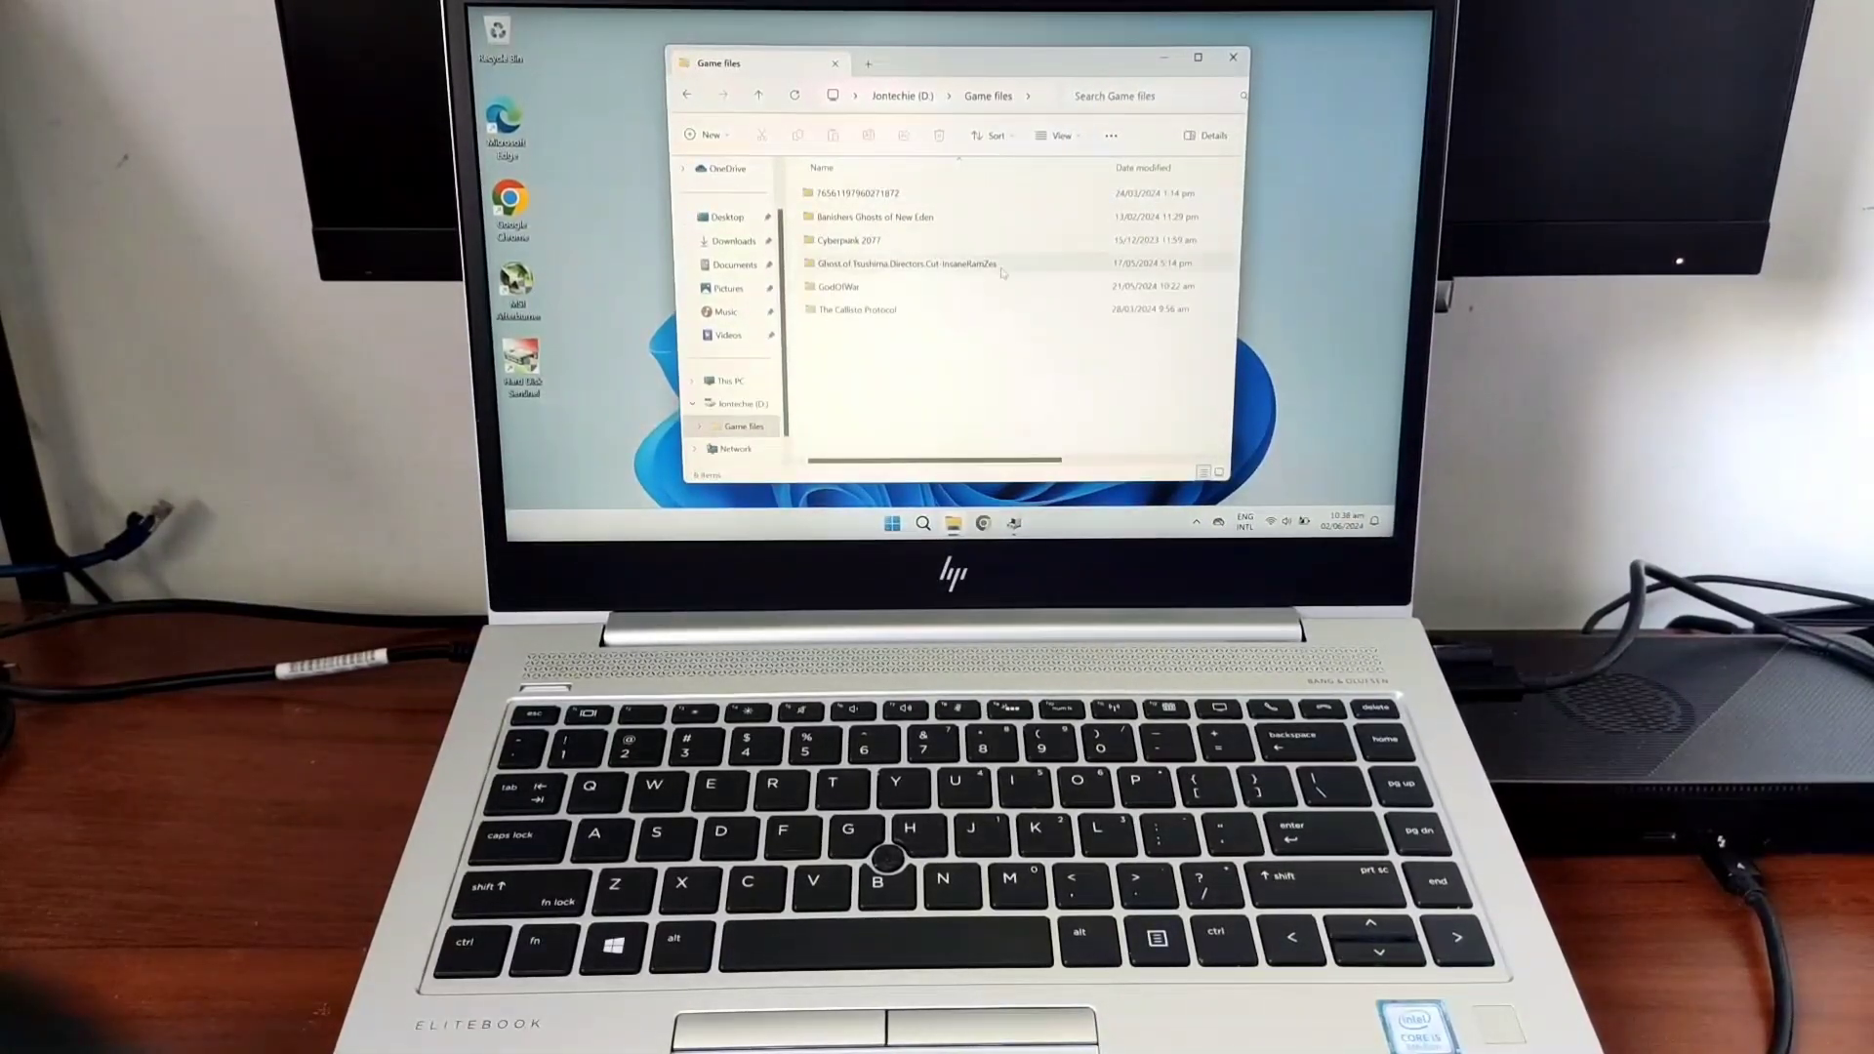
Enter the GodOfWar folder and launch the GoW application
left_click(861, 285)
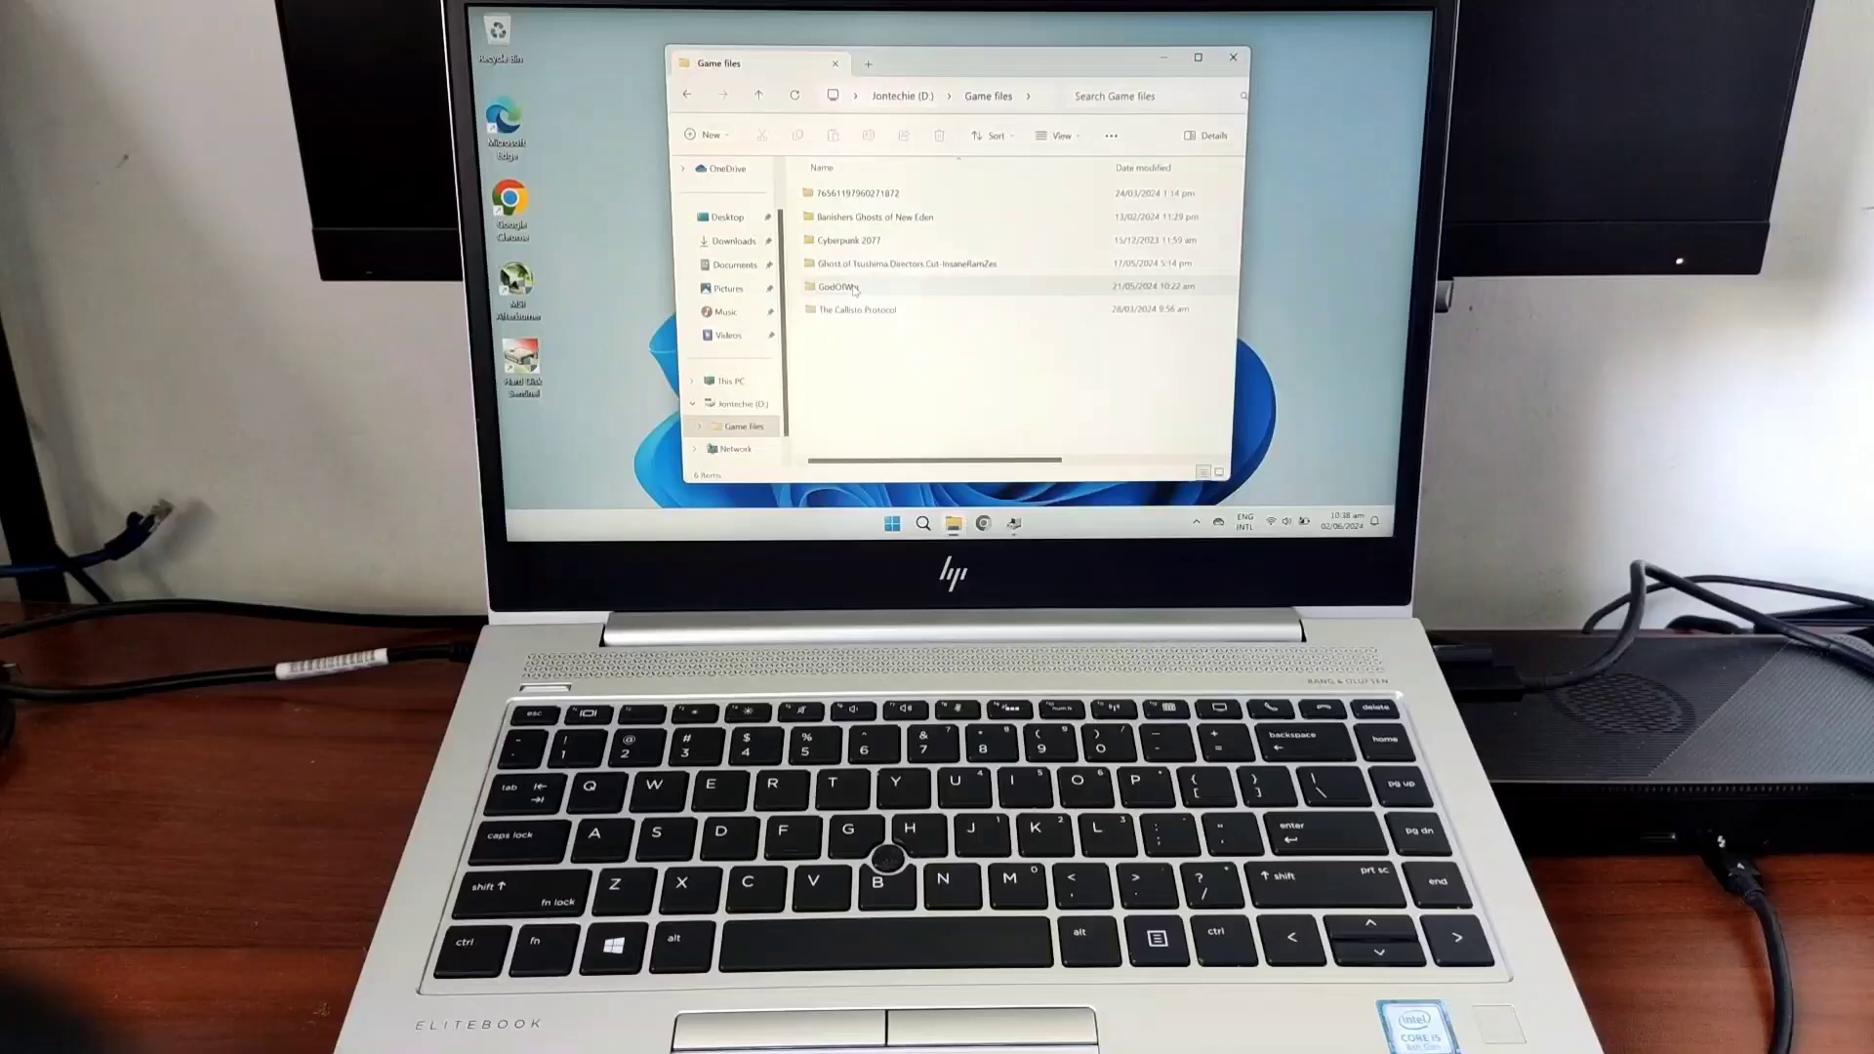
double_click(831, 287)
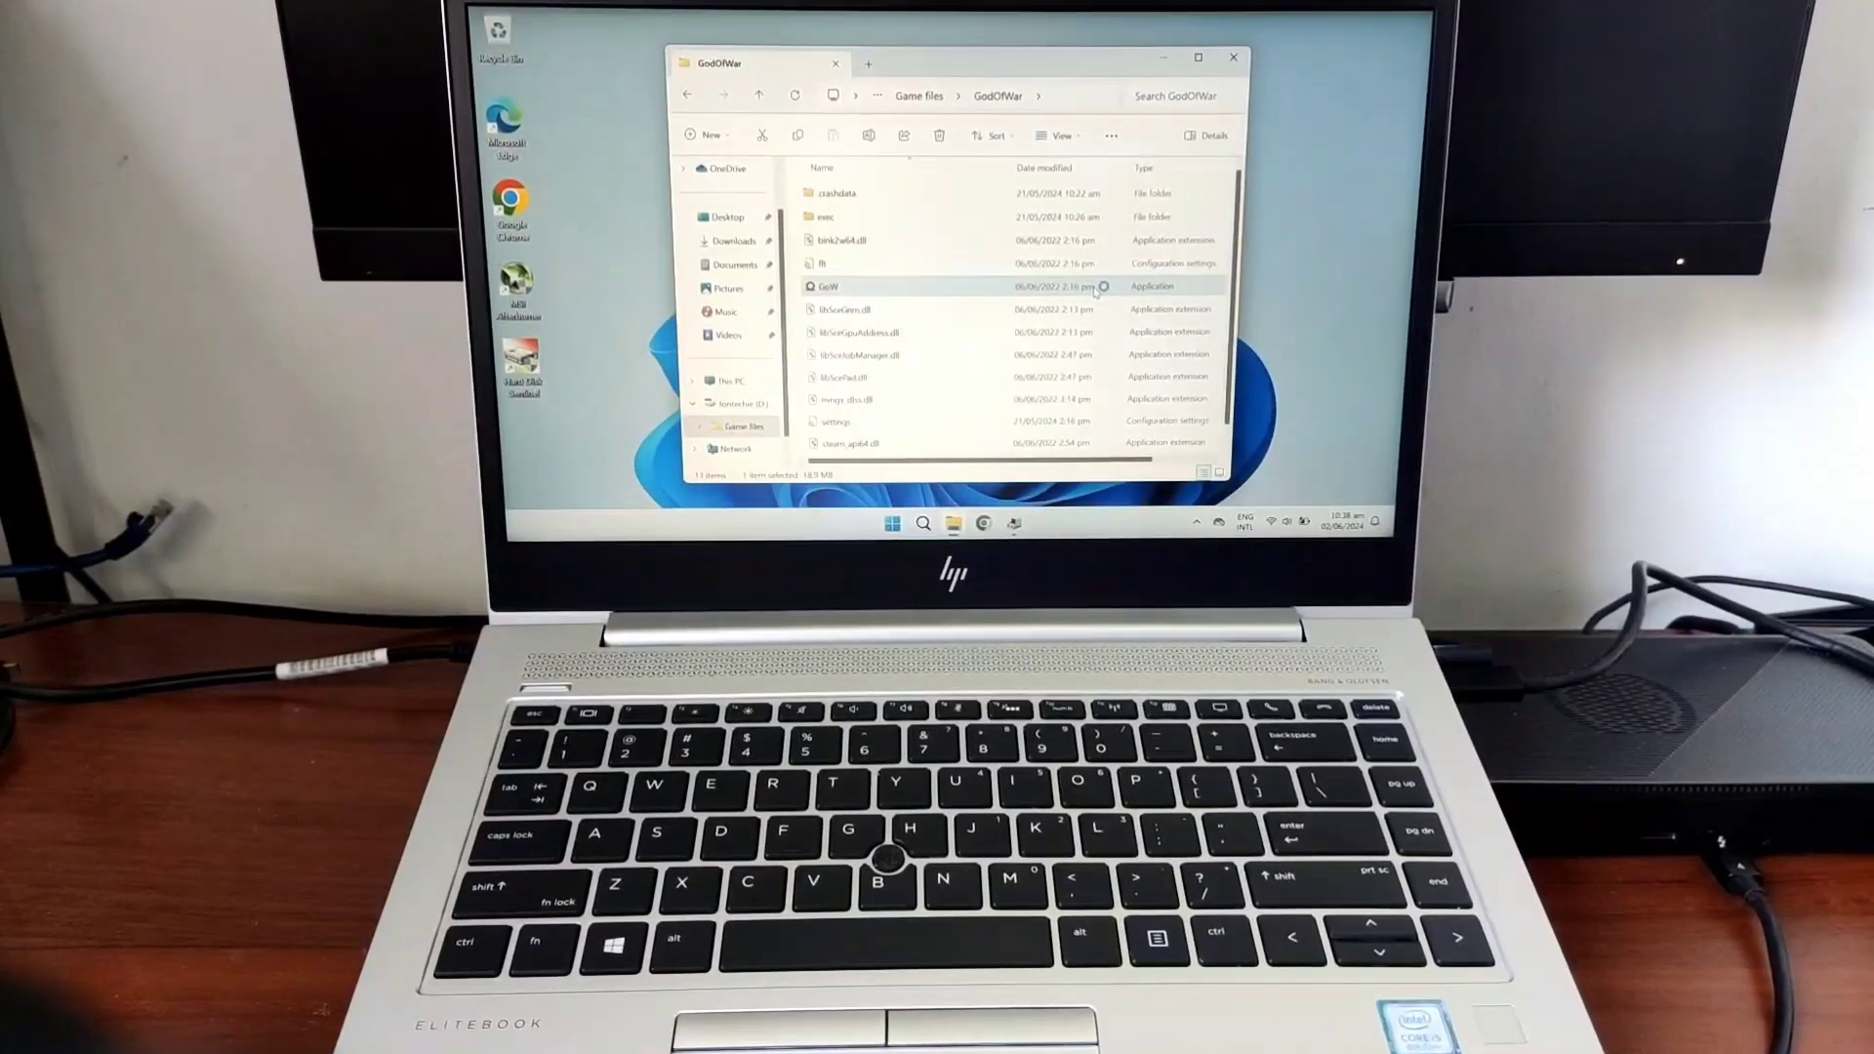
double_click(824, 285)
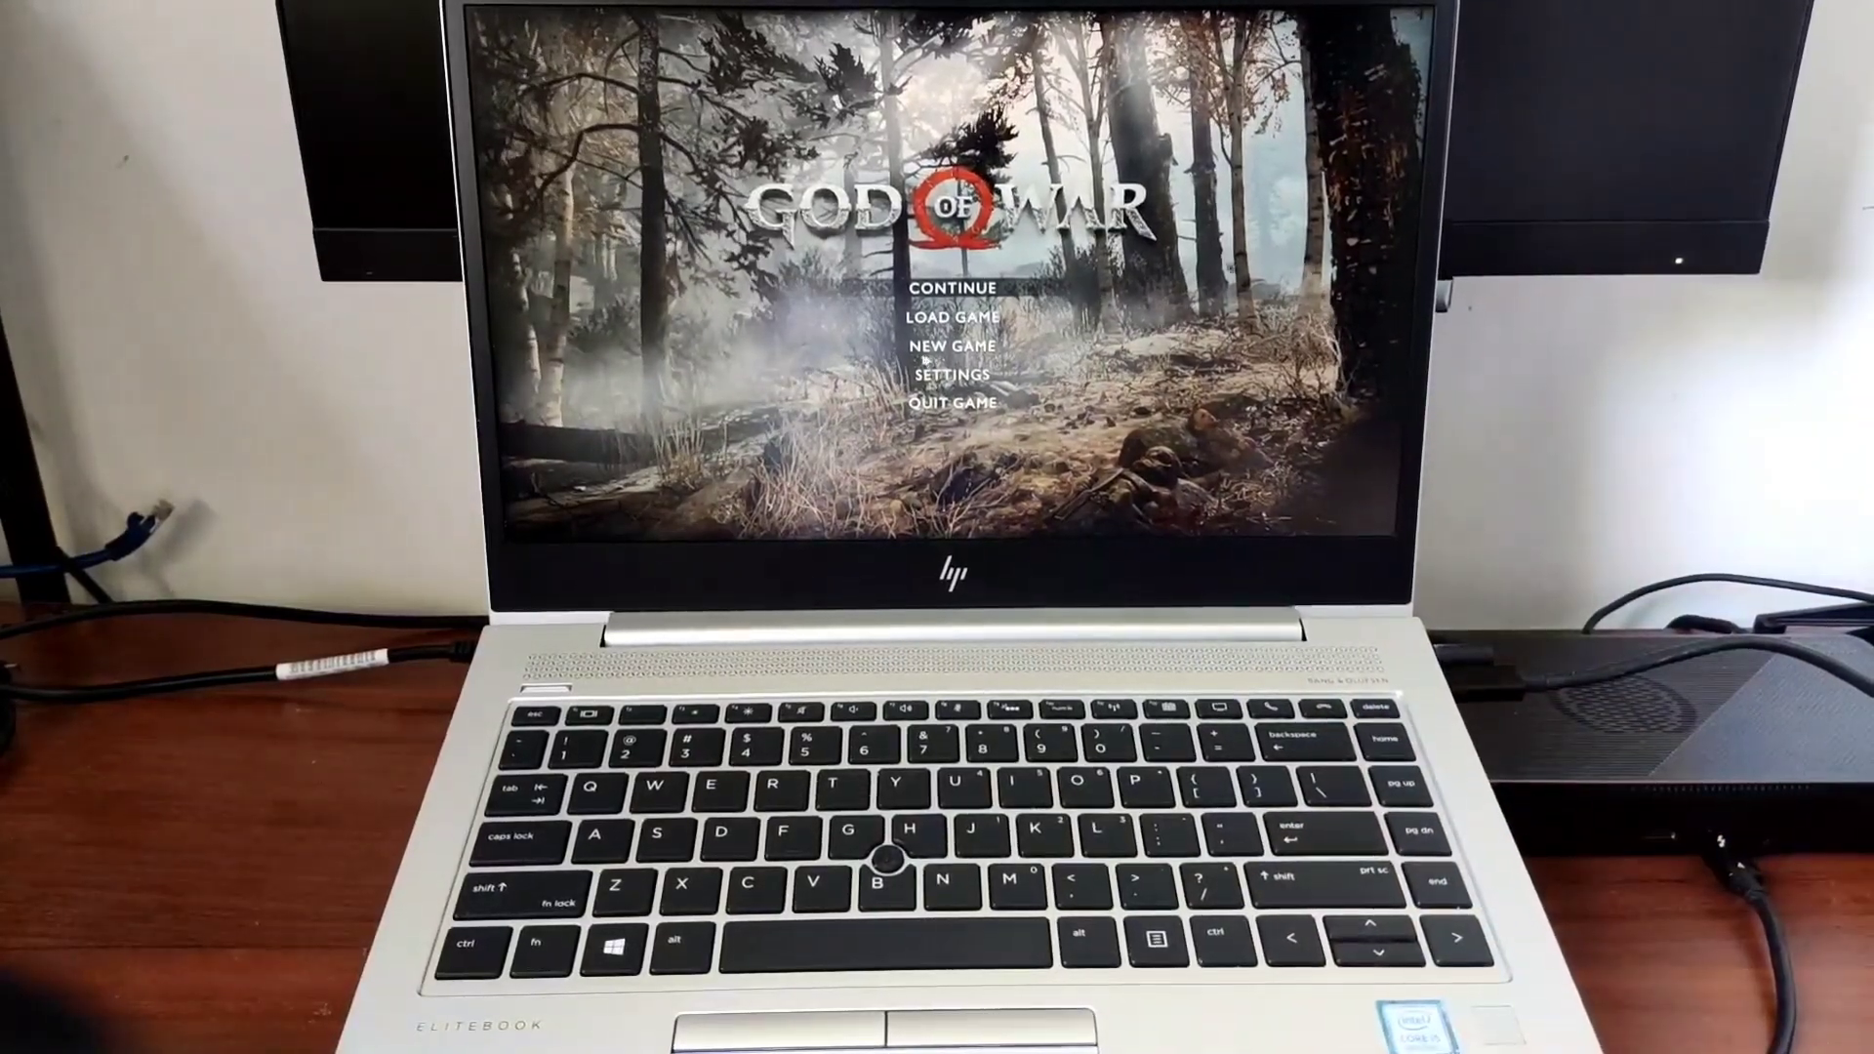
Enter God of War's settings menu from the main menu
left_click(949, 374)
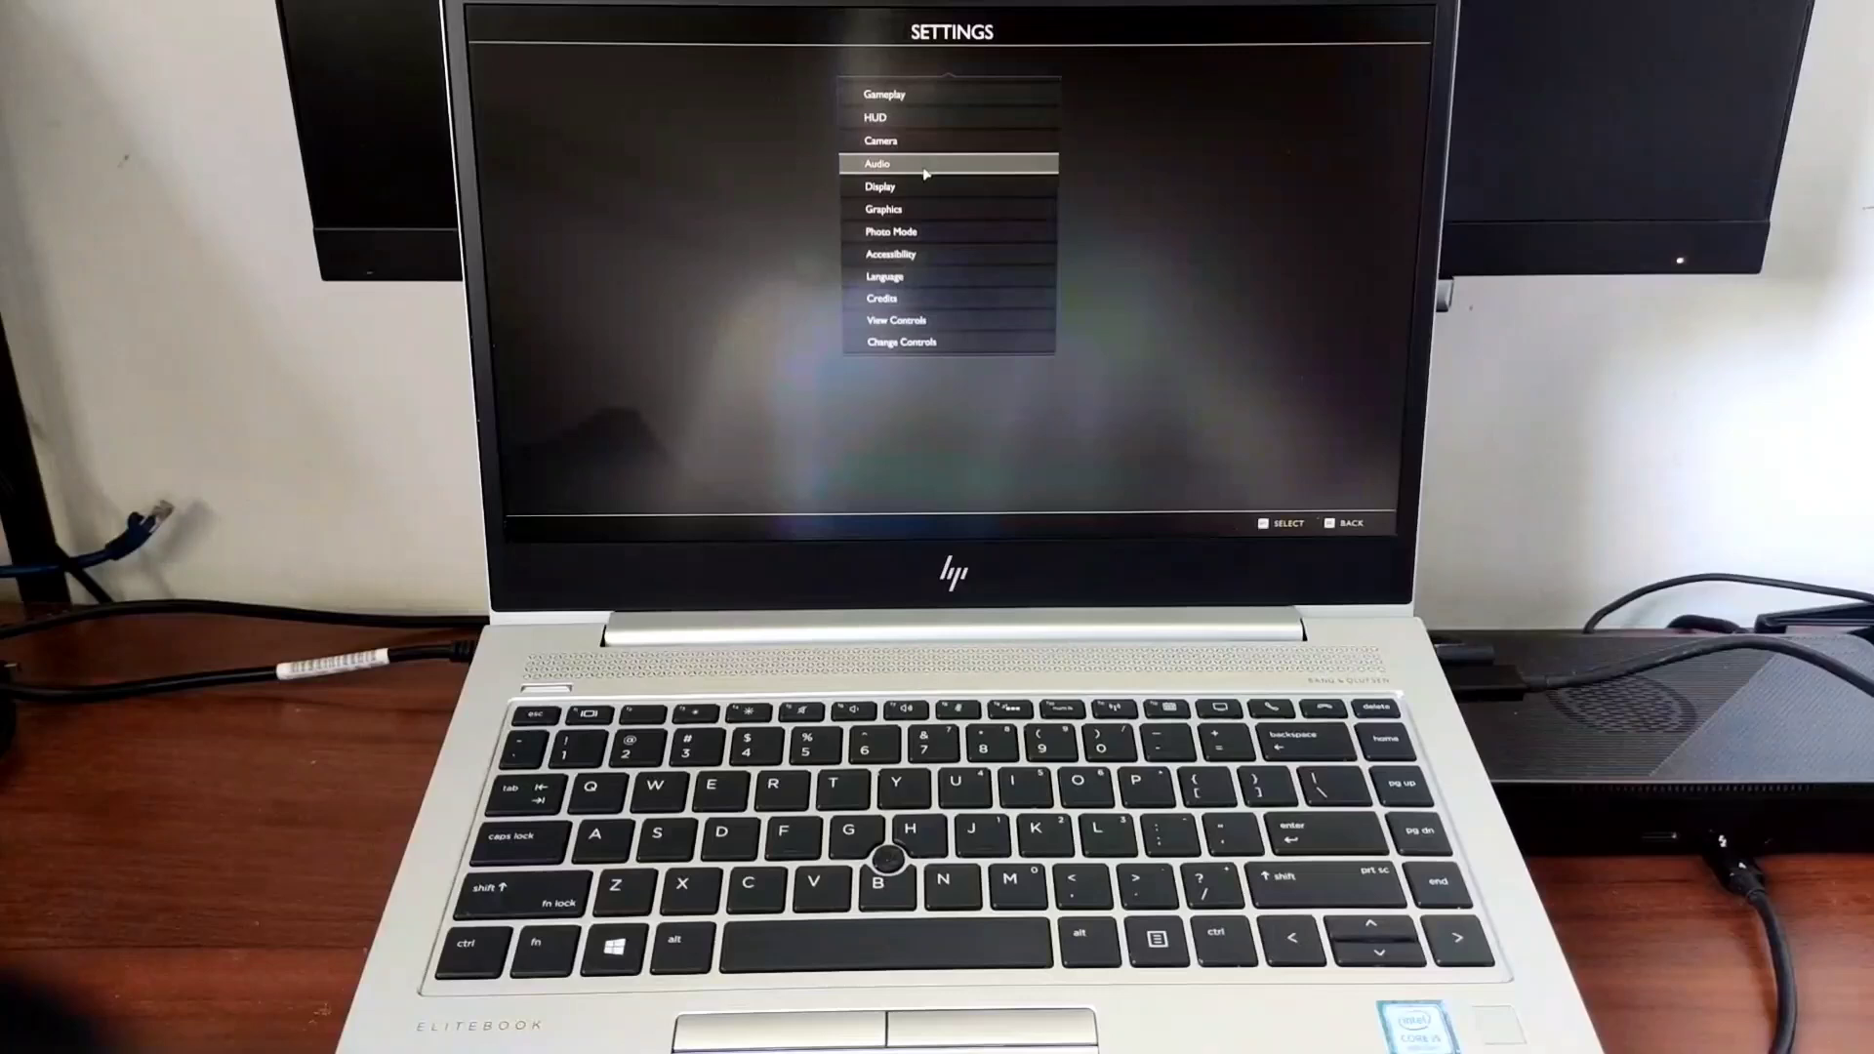
left_click(880, 187)
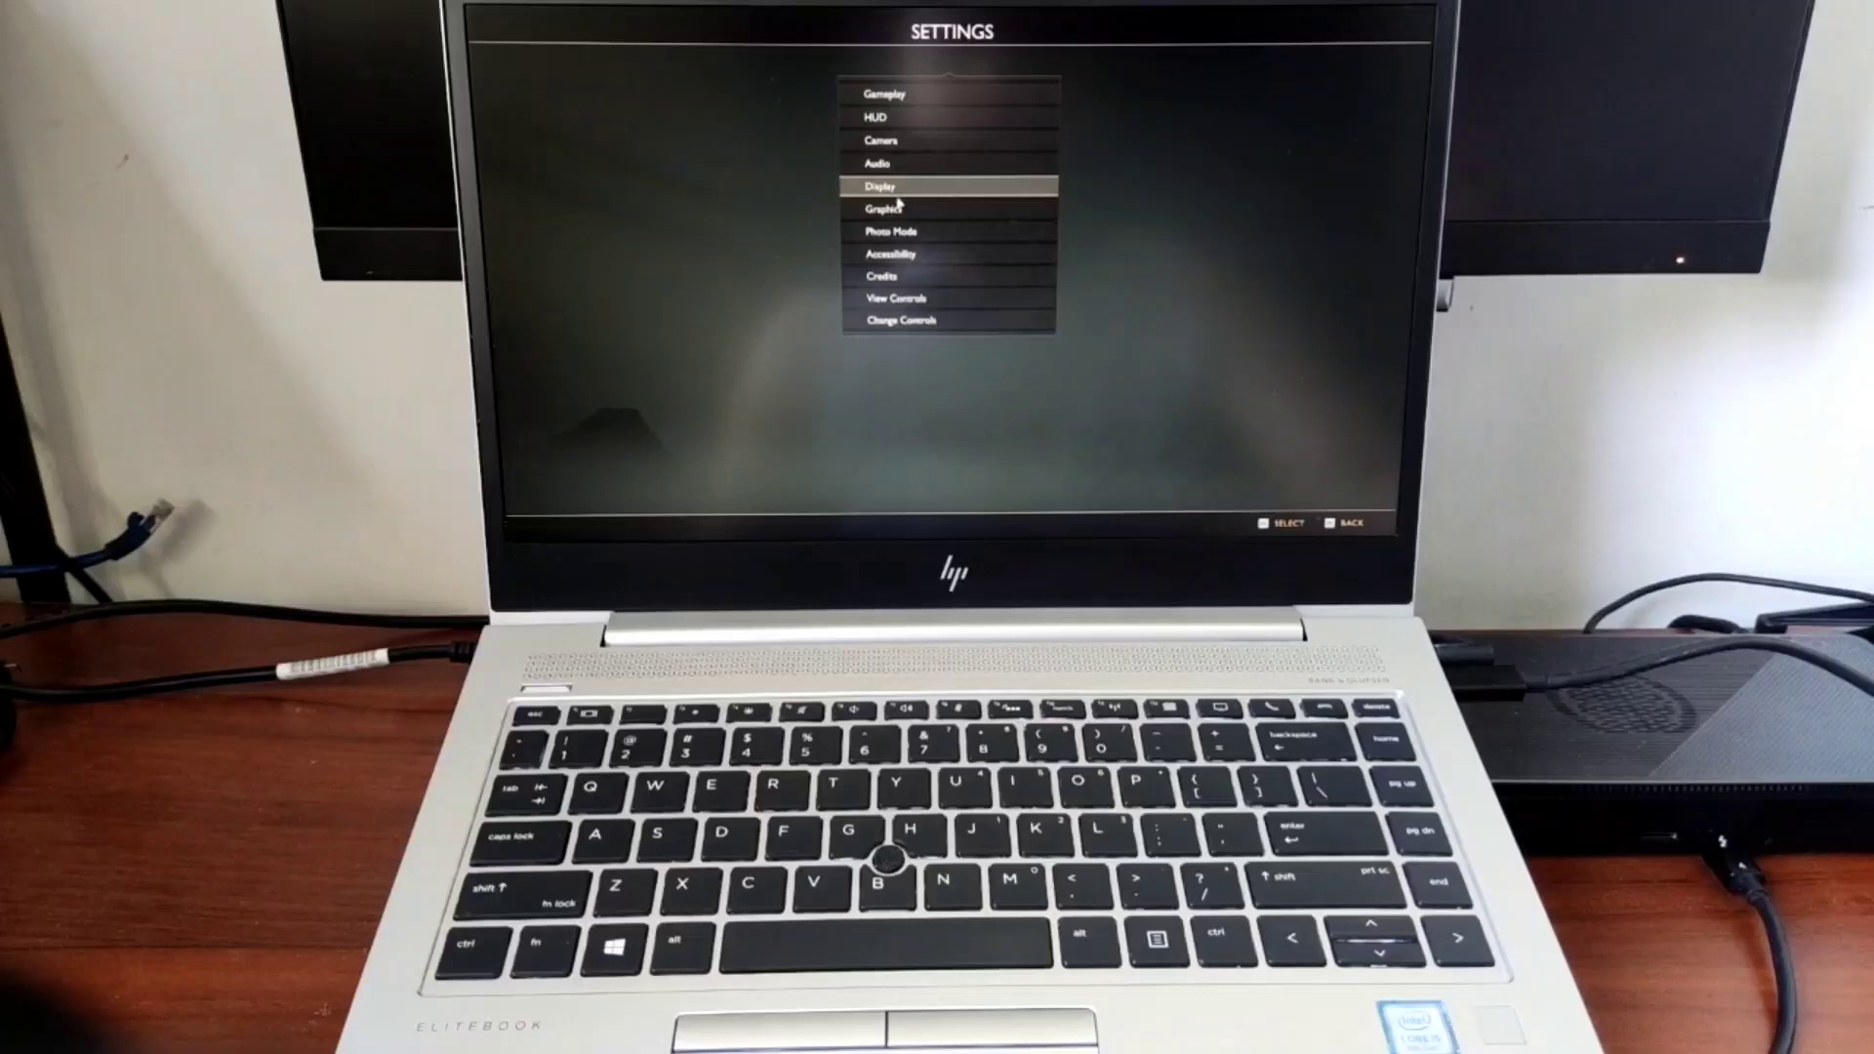
Show the Display settings, listing Radeon 530X Series as the video device
left_click(884, 209)
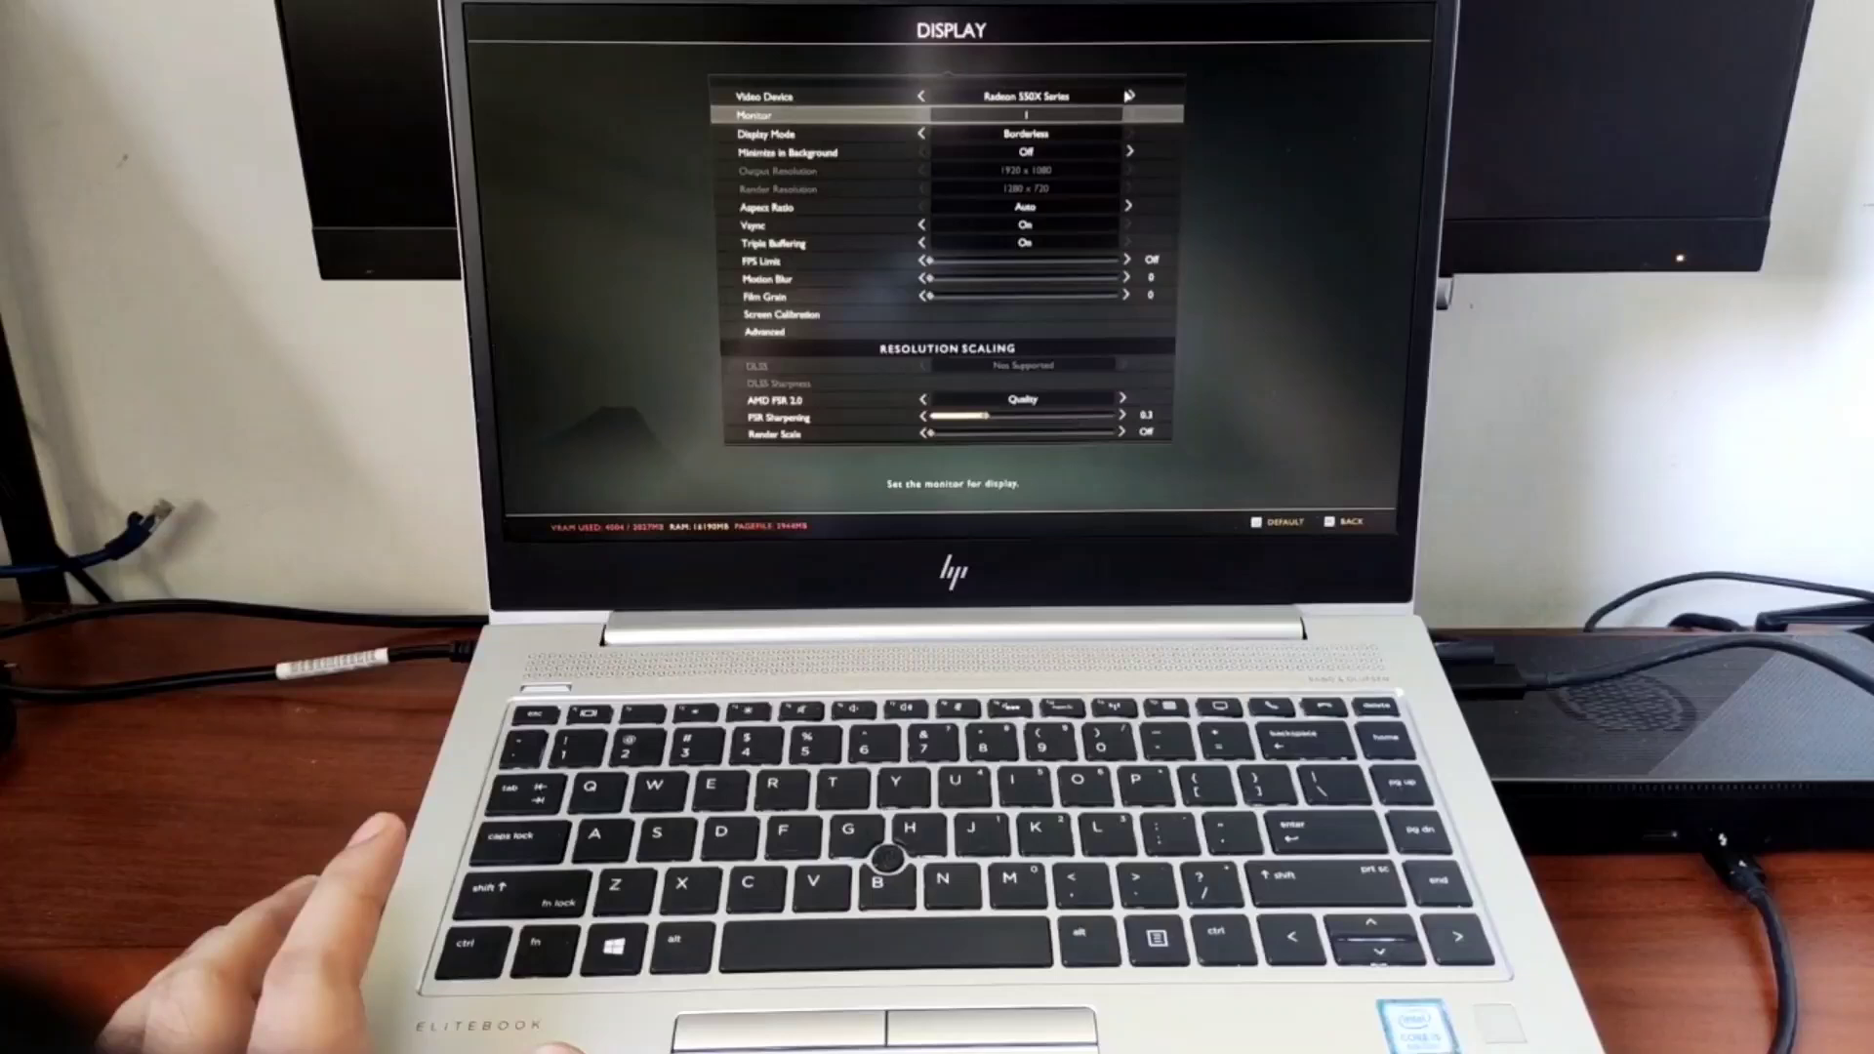
Cycle the Video Device away from Radeon 530X Series to Intel(R) UHD Graphics 620
left_click(919, 95)
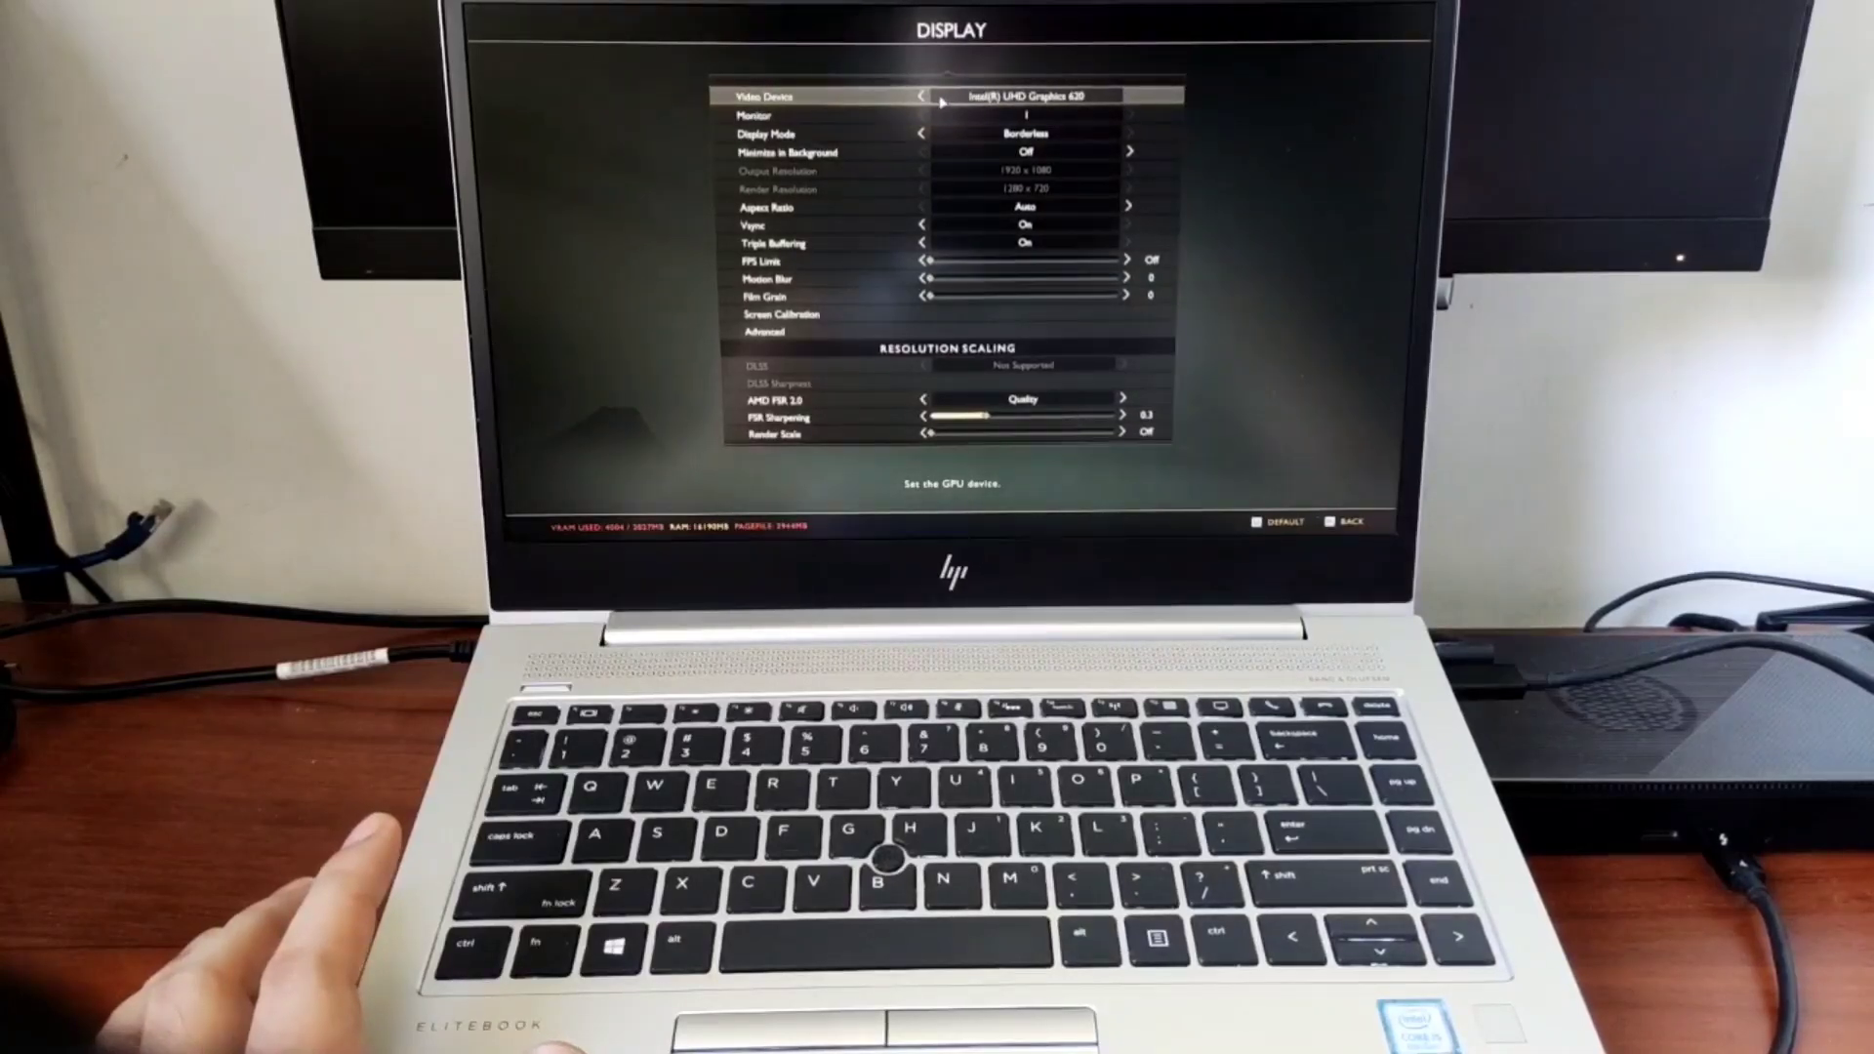
left_click(1130, 96)
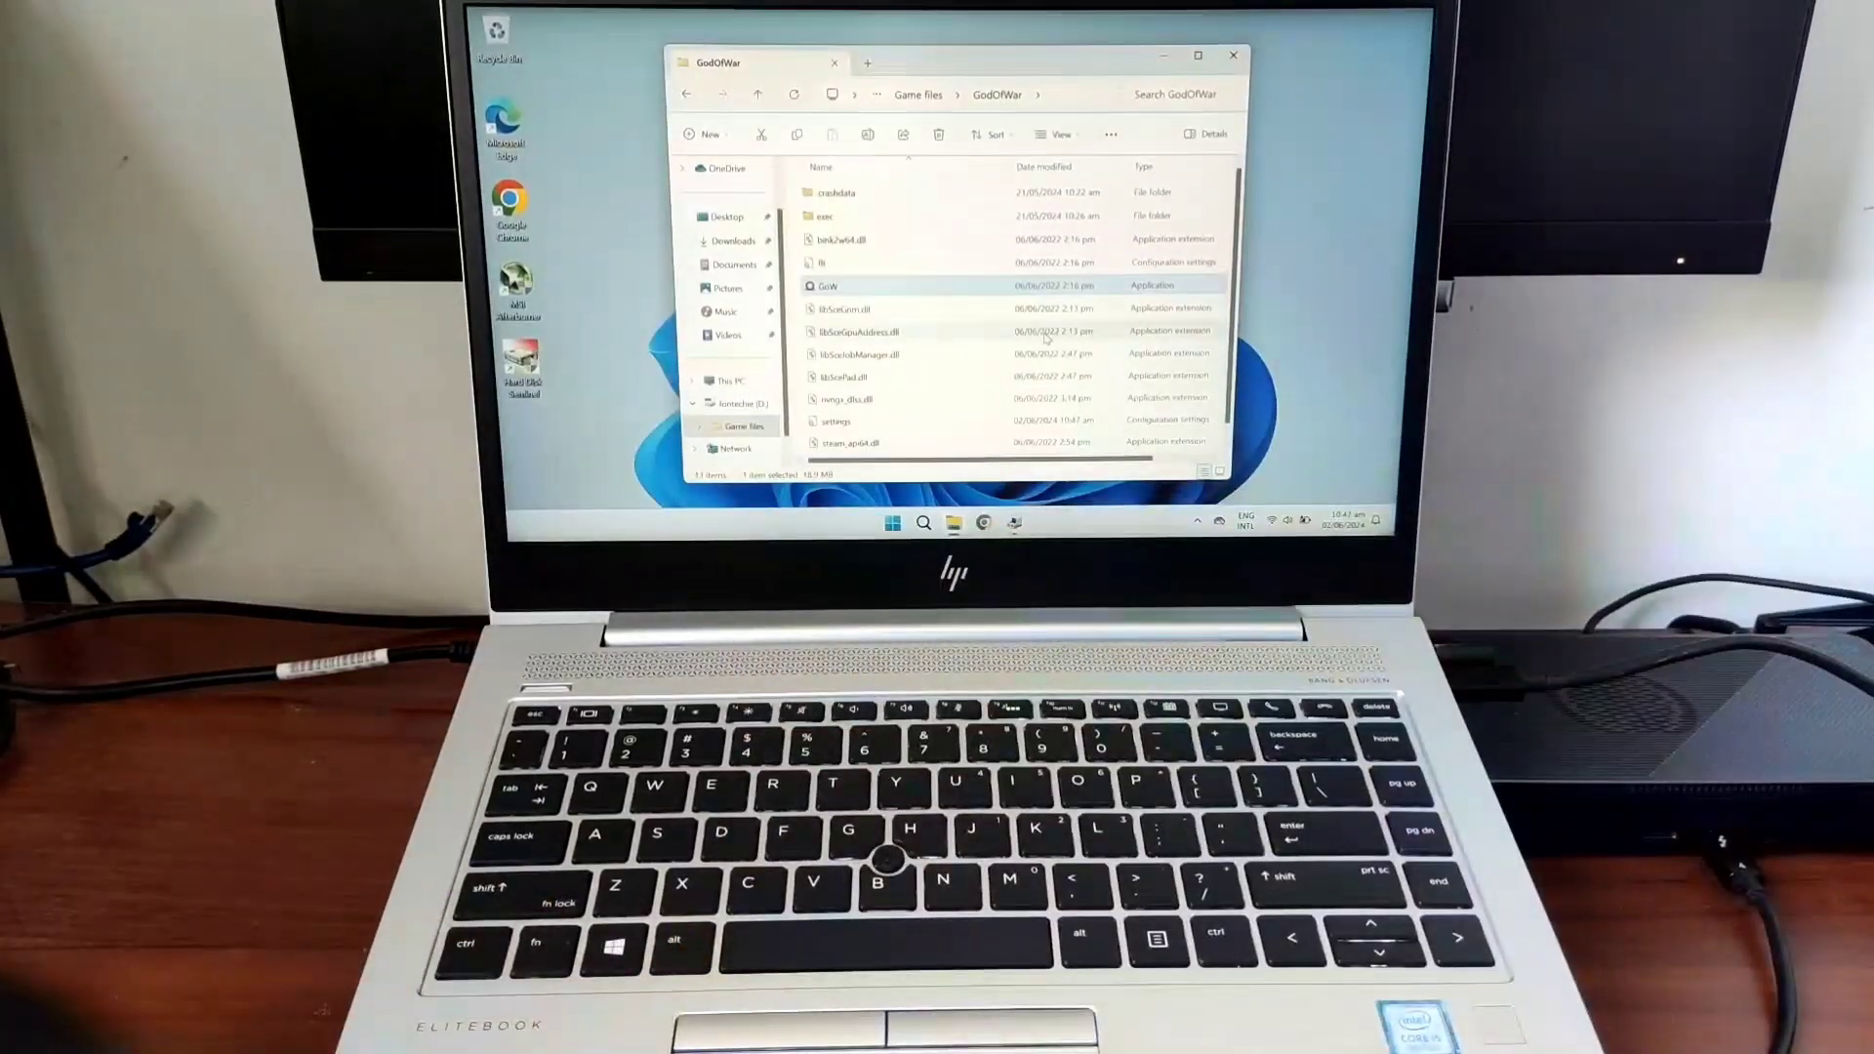
Relaunch the GoW application from the GodOfWar folder
double_click(823, 285)
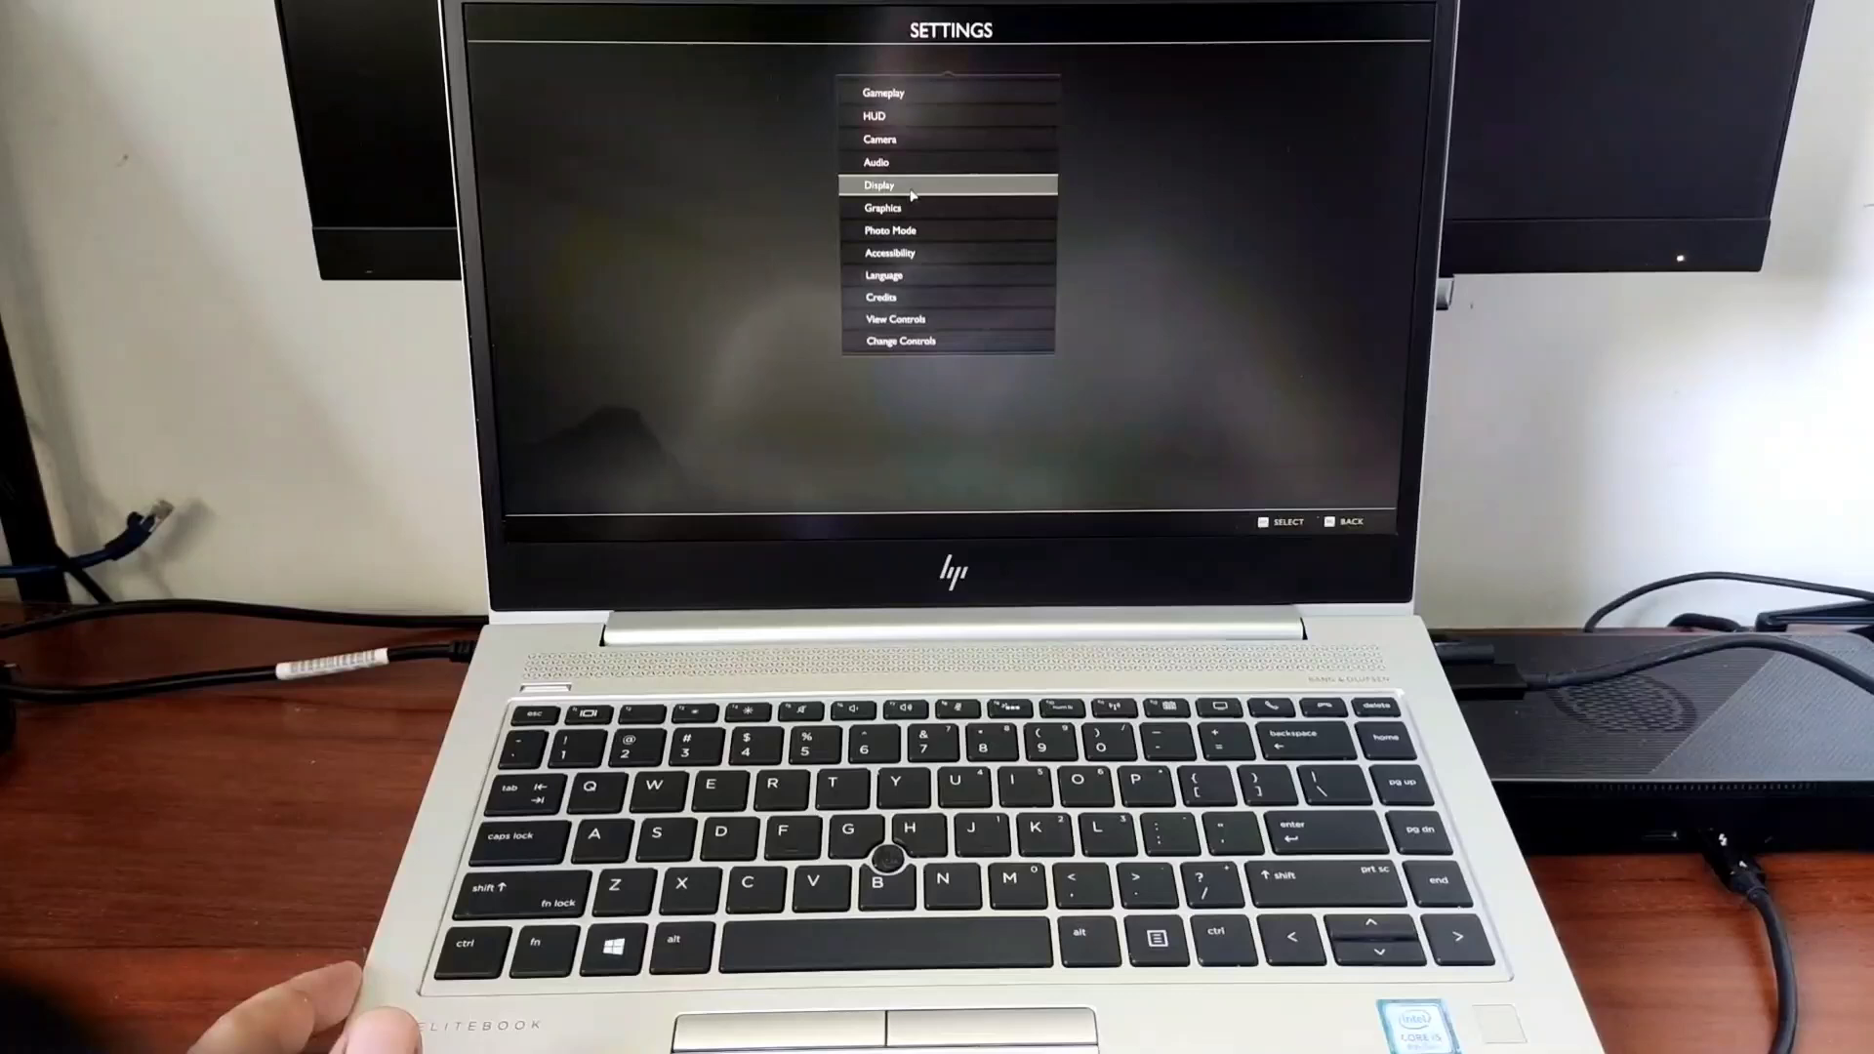
Show the Display settings, now listing AMD Radeon RX 7600M XT as the video device
left_click(881, 183)
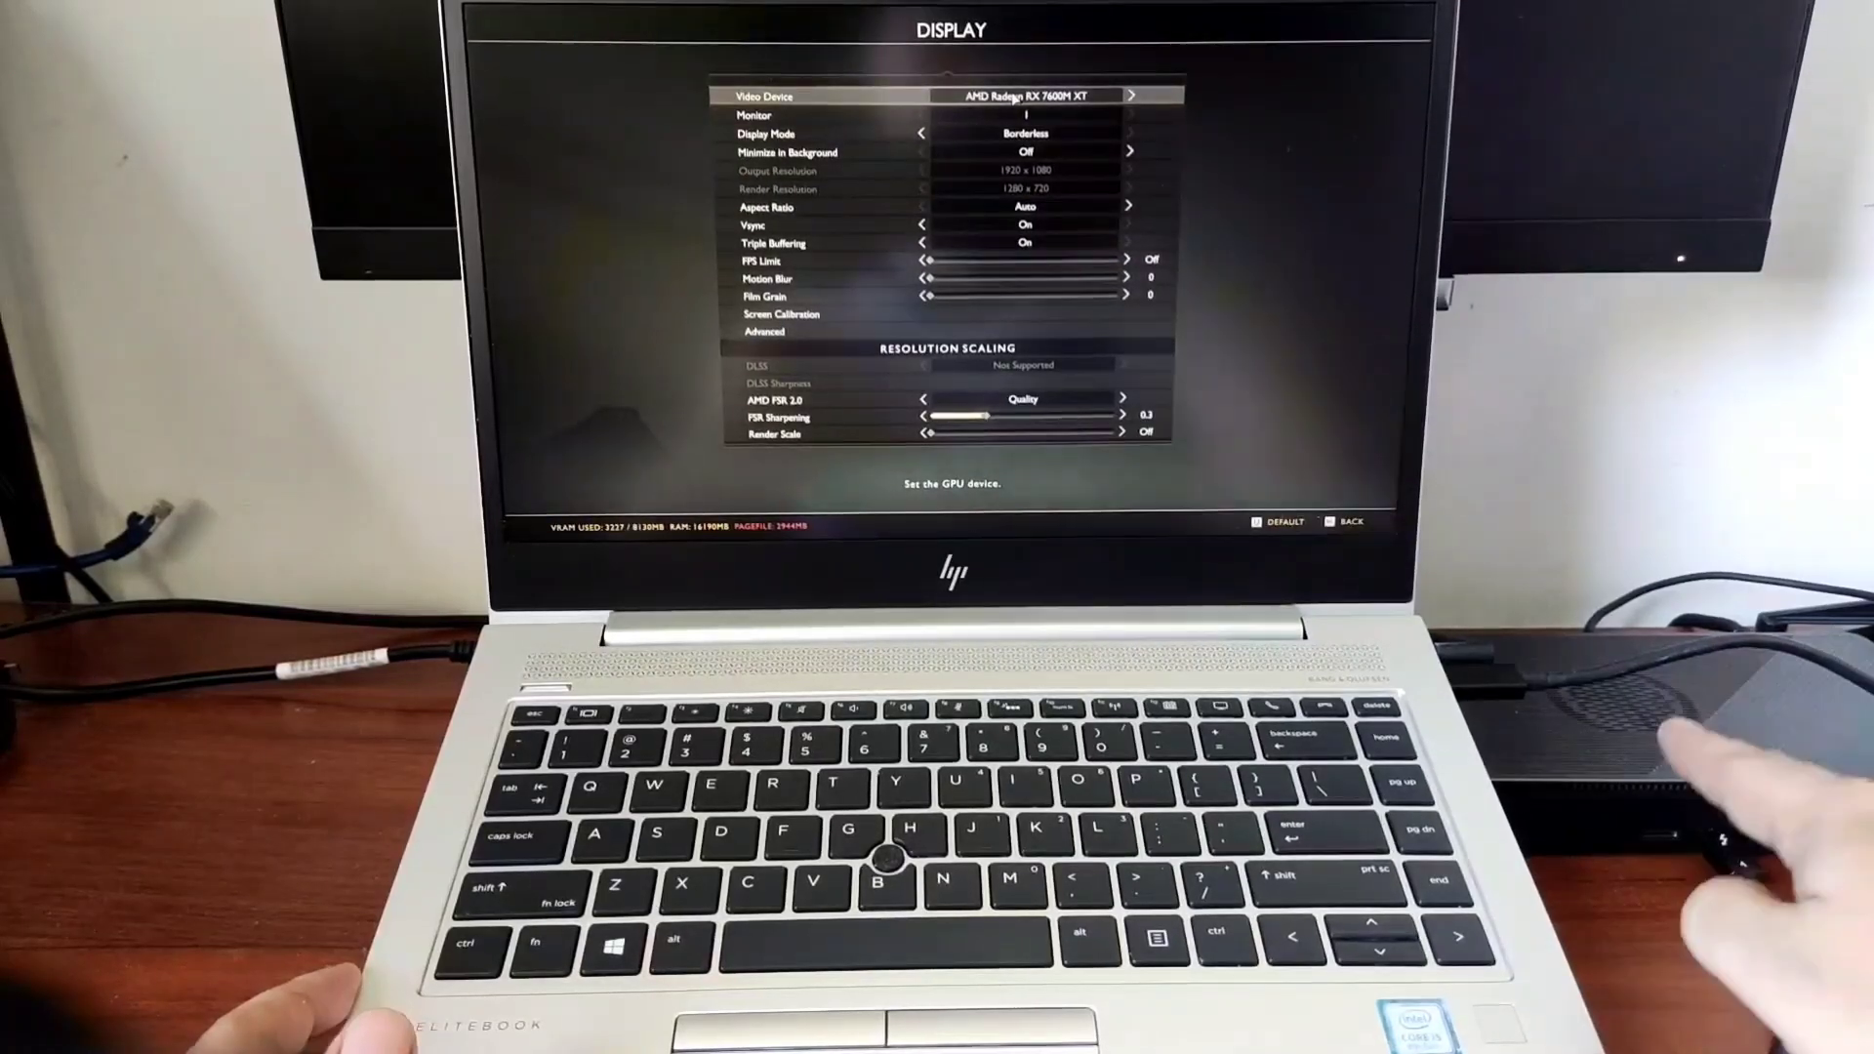